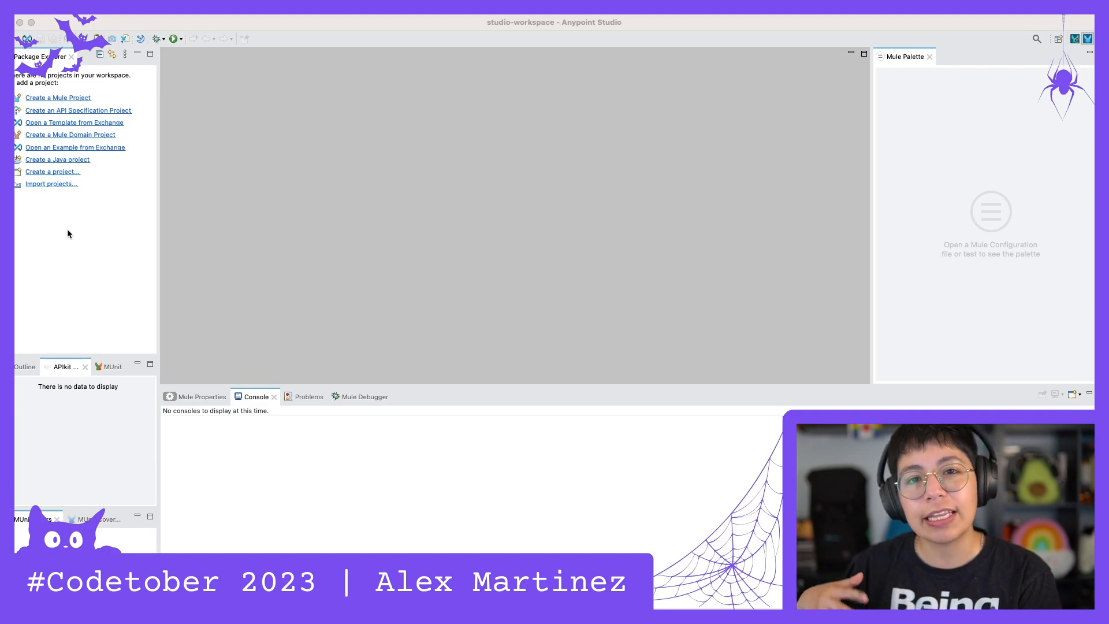
# Create a new Mule project named xcodetober and finish the wizard.
pyautogui.write('xcodetober')
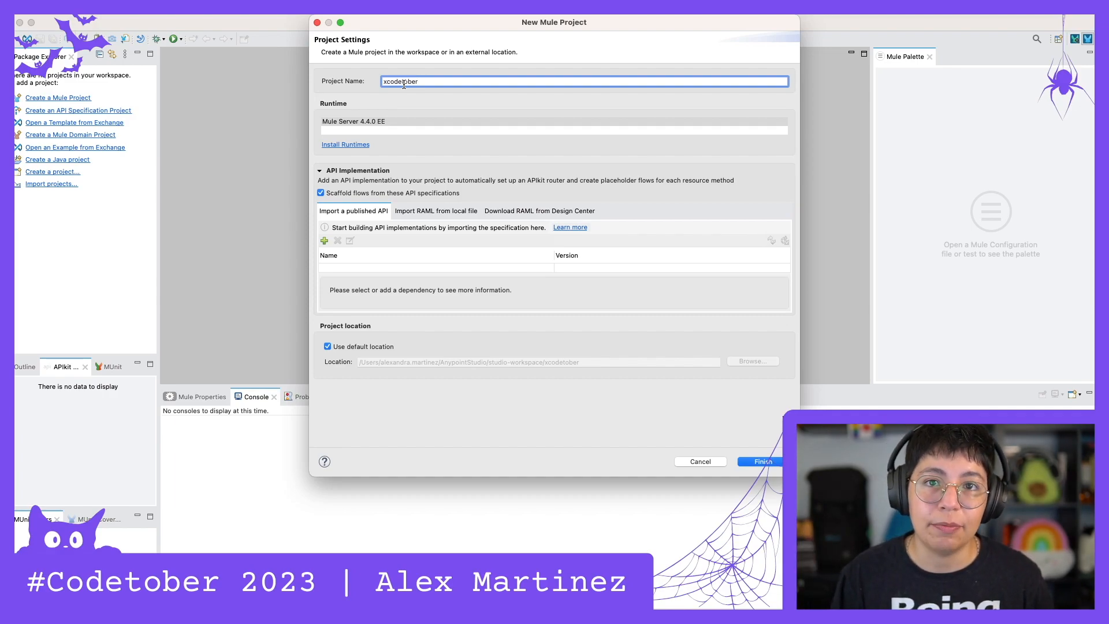
pyautogui.click(760, 461)
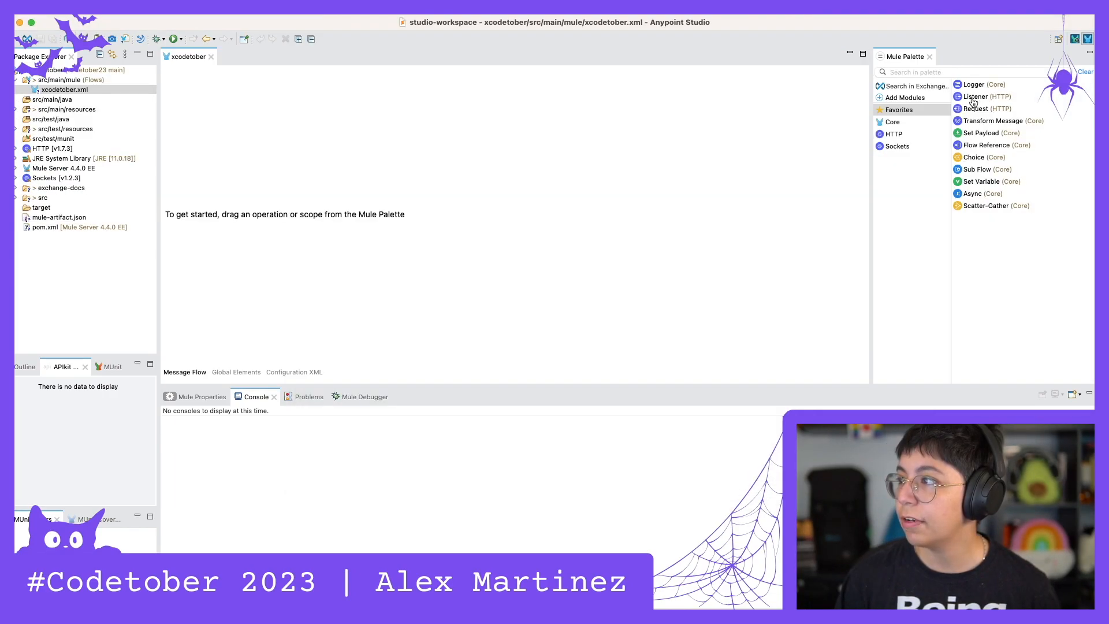
# Add an HTTP Listener on port 8081 and a Set Payload returning "Inside the Experience Layer".
pyautogui.moveTo(984, 96); pyautogui.dragTo(193, 181)
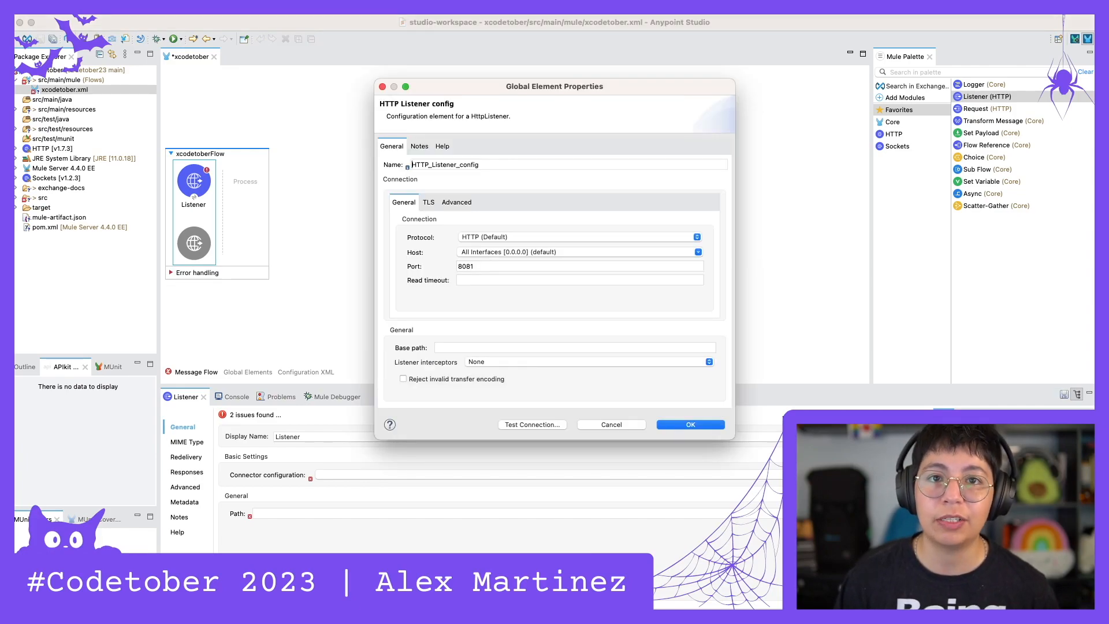
pyautogui.moveTo(276, 210)
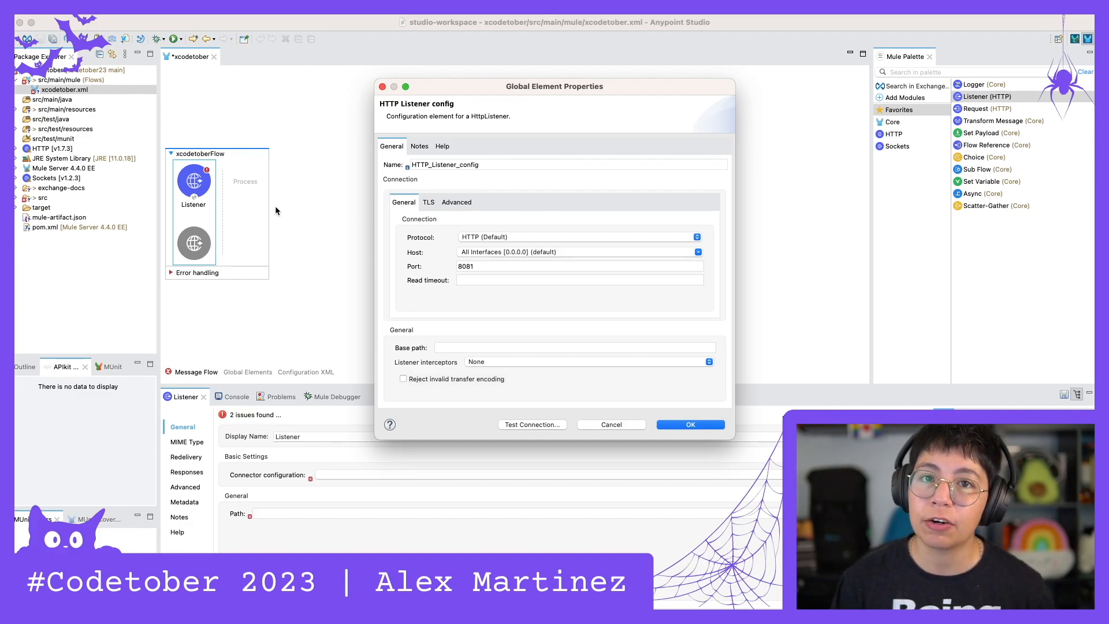
pyautogui.moveTo(436, 247)
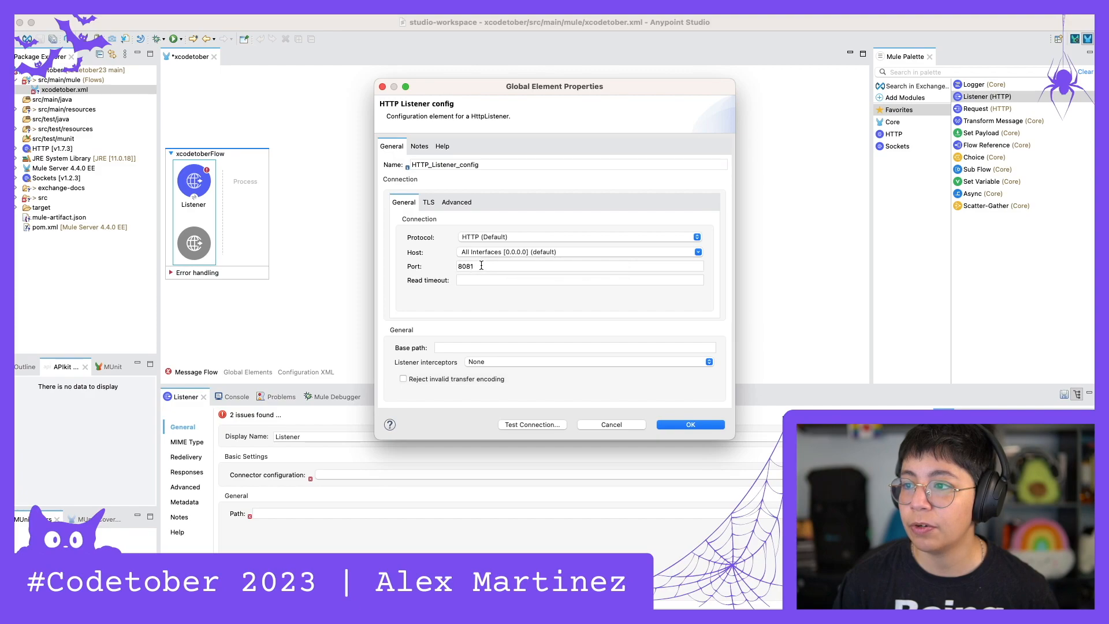
pyautogui.click(690, 424)
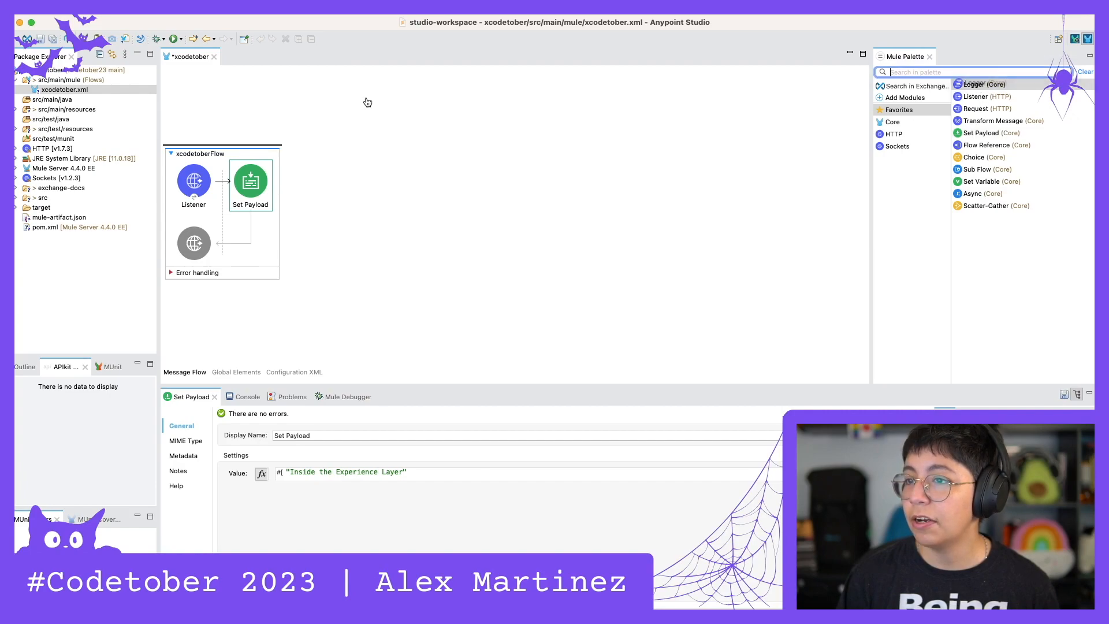
pyautogui.moveTo(983, 85); pyautogui.dragTo(310, 185)
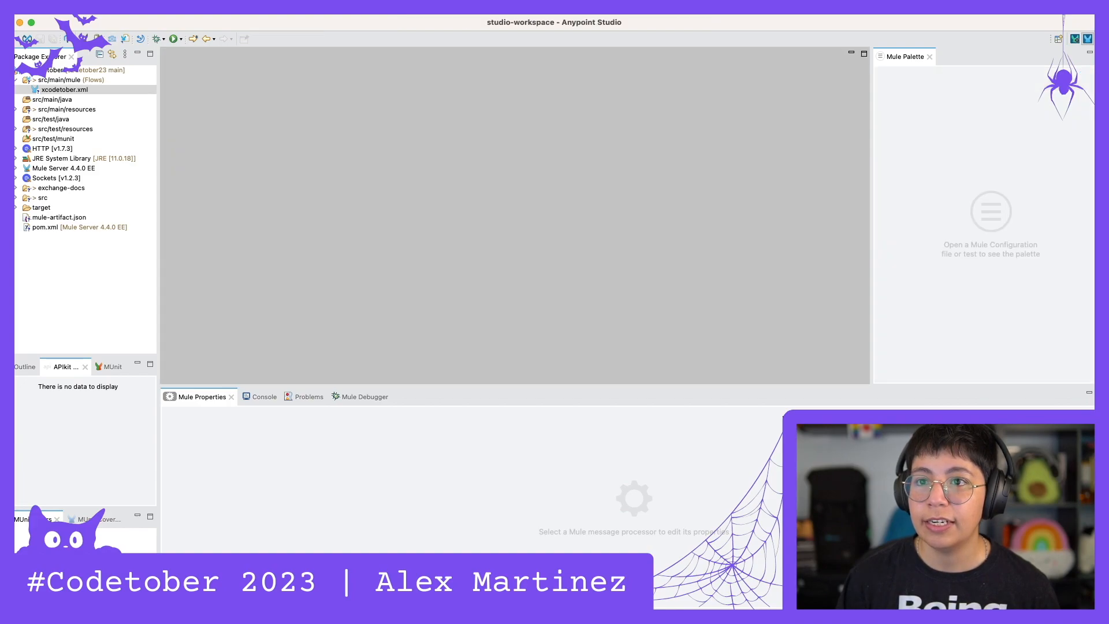
# Create a second Mule project named pcodetober from the Package Explorer.
pyautogui.rightClick(63, 89)
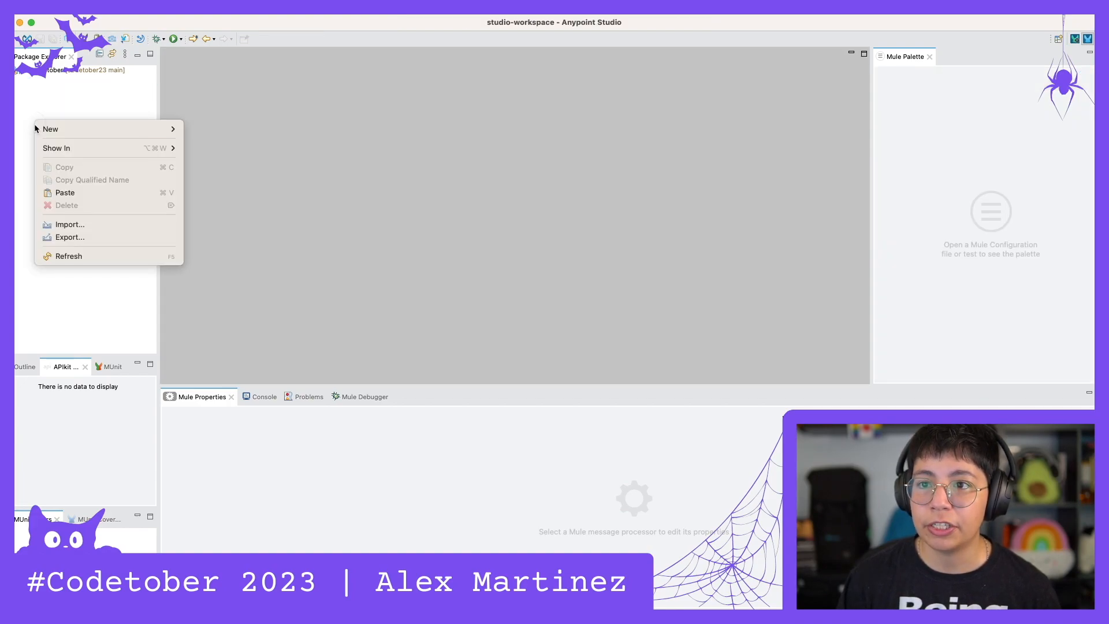
pyautogui.write('pcodetober')
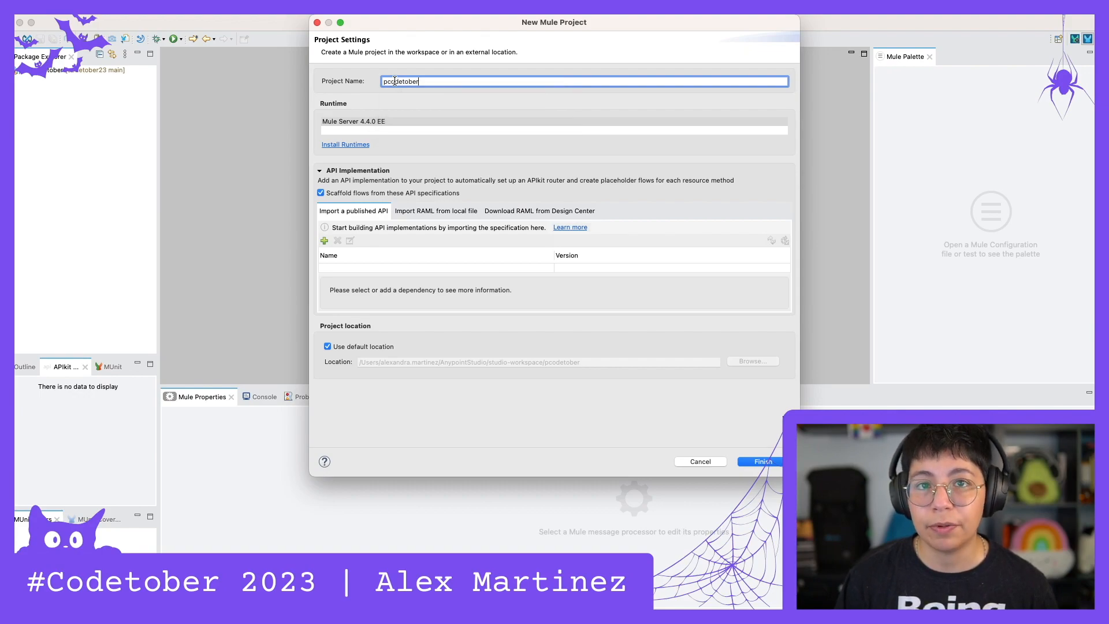
pyautogui.click(759, 461)
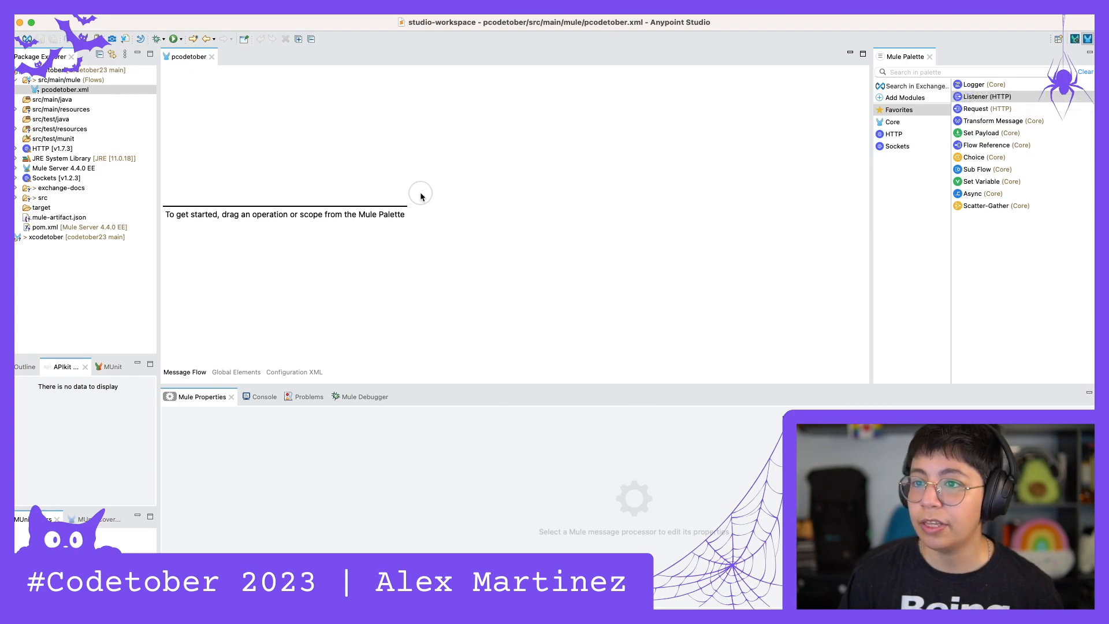
# Add an HTTP Listener on port 8082 with Set Payload and a #[payload] Logger, then save.
pyautogui.moveTo(985, 96); pyautogui.dragTo(216, 180)
pyautogui.write('8081')
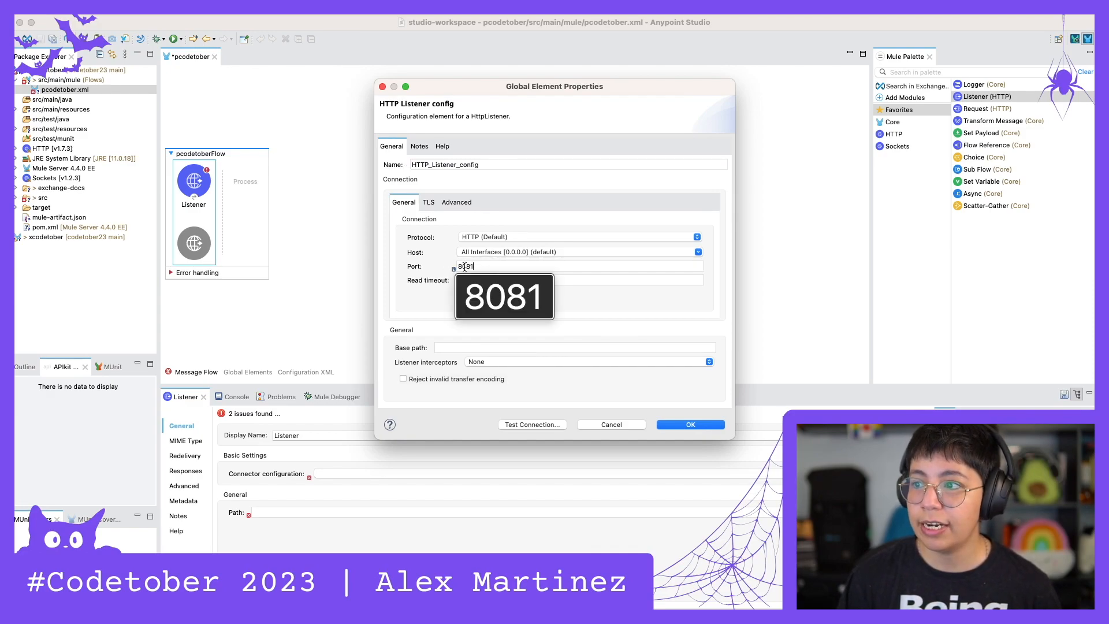
pyautogui.write('8082')
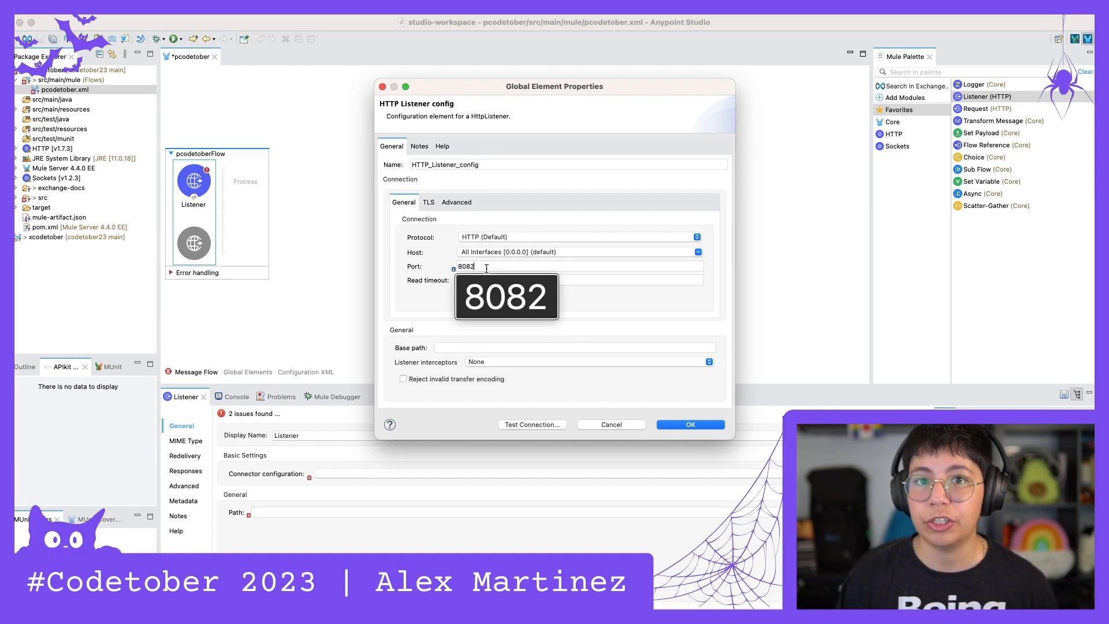
pyautogui.click(689, 424)
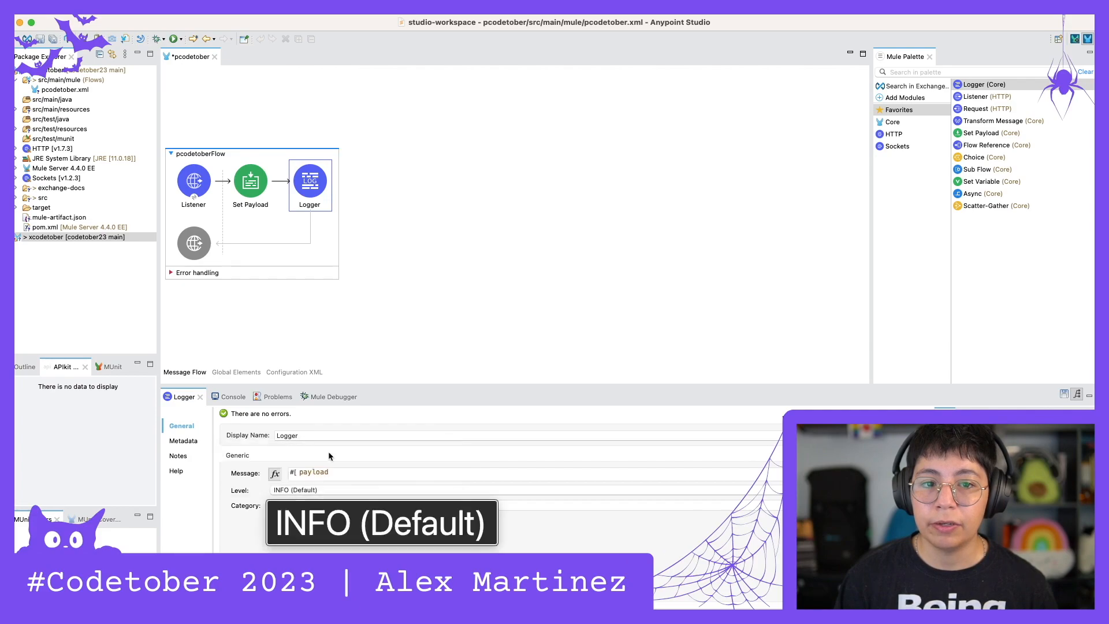
pyautogui.press('cmd+s')
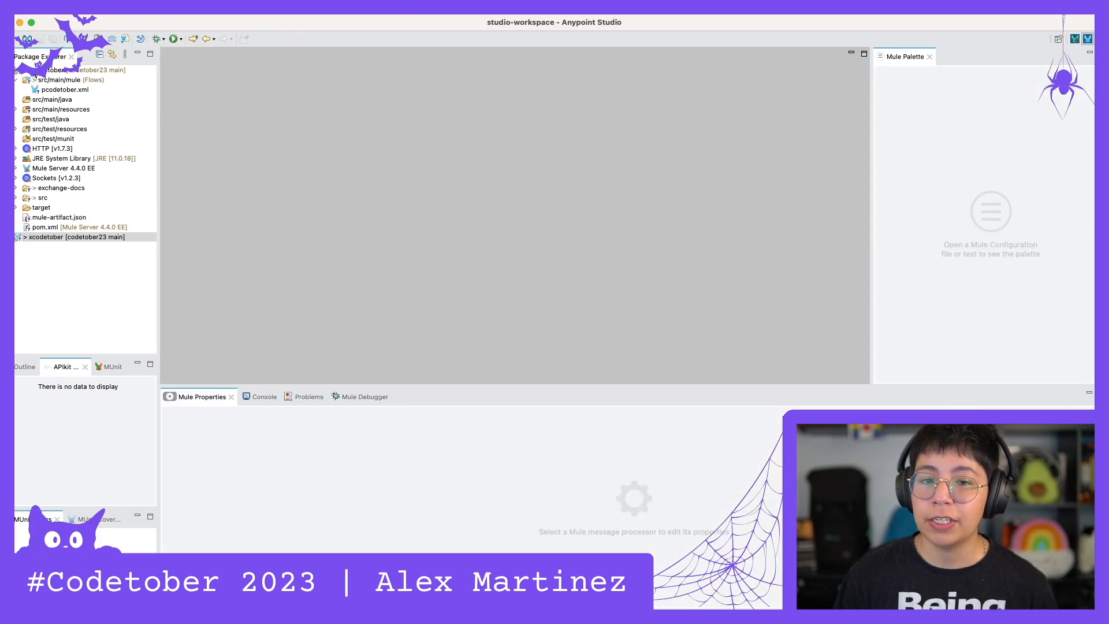
# Create a third Mule project named scodetober via New > Mule Project.
pyautogui.rightClick(84, 69)
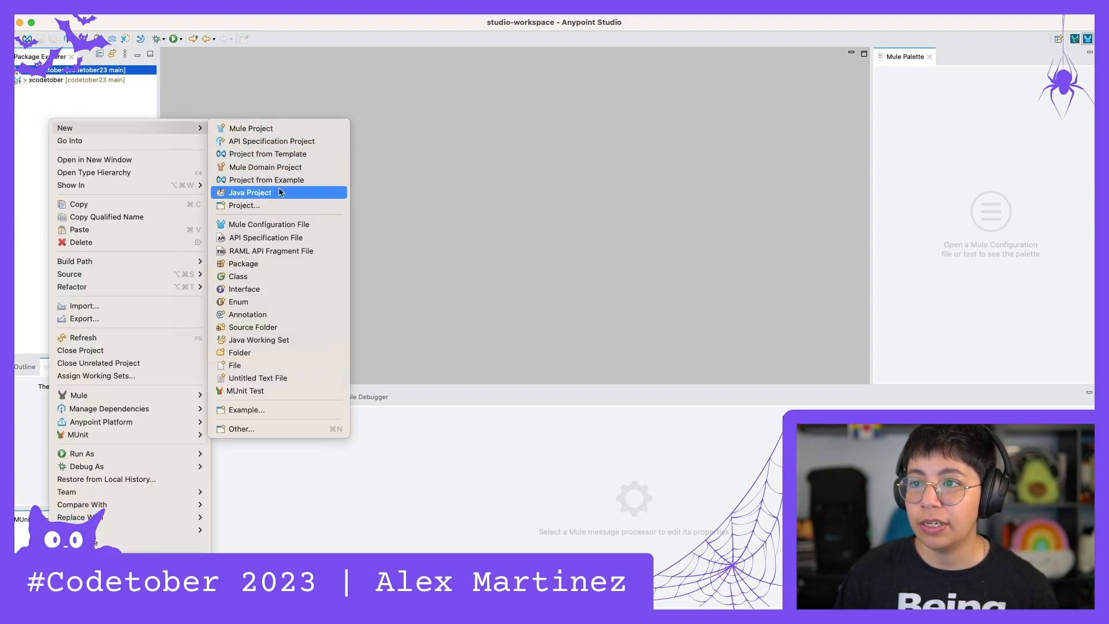
pyautogui.click(250, 128)
pyautogui.write('scodetober')
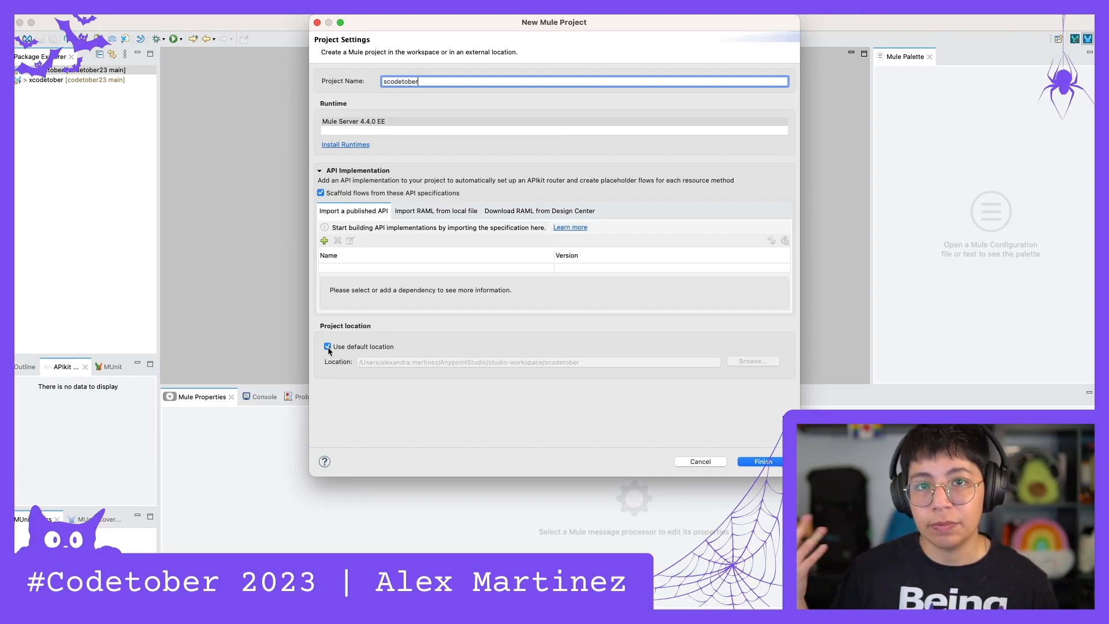
pyautogui.click(760, 461)
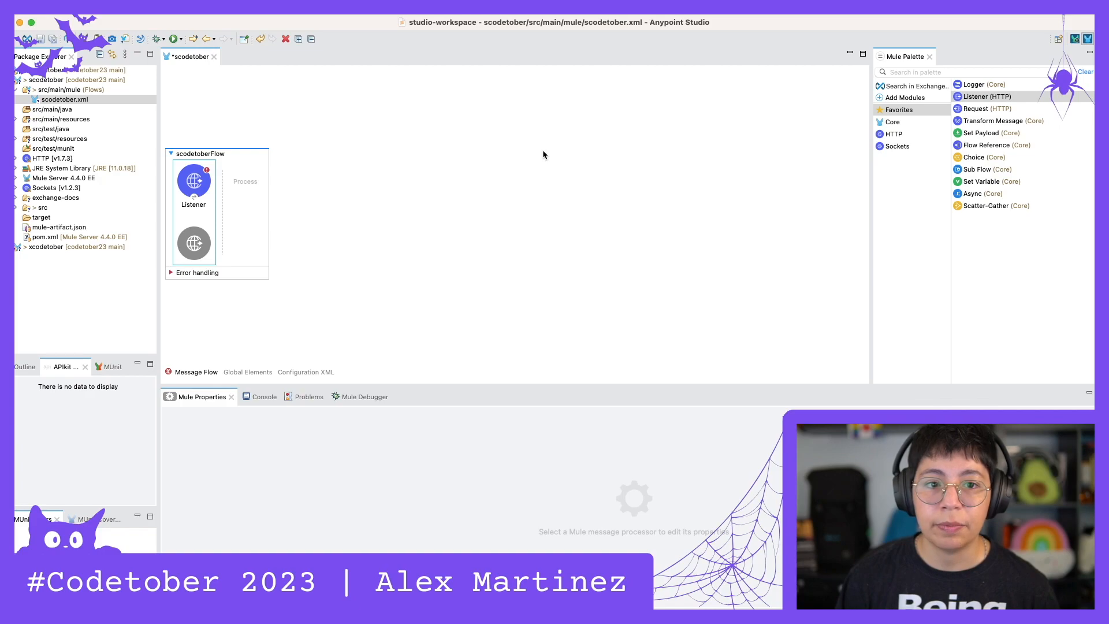
# Add a Set Payload step with value "Inside the System Layer" to the scodetober flow.
pyautogui.click(193, 185)
pyautogui.write('"Inside the System Layer"')
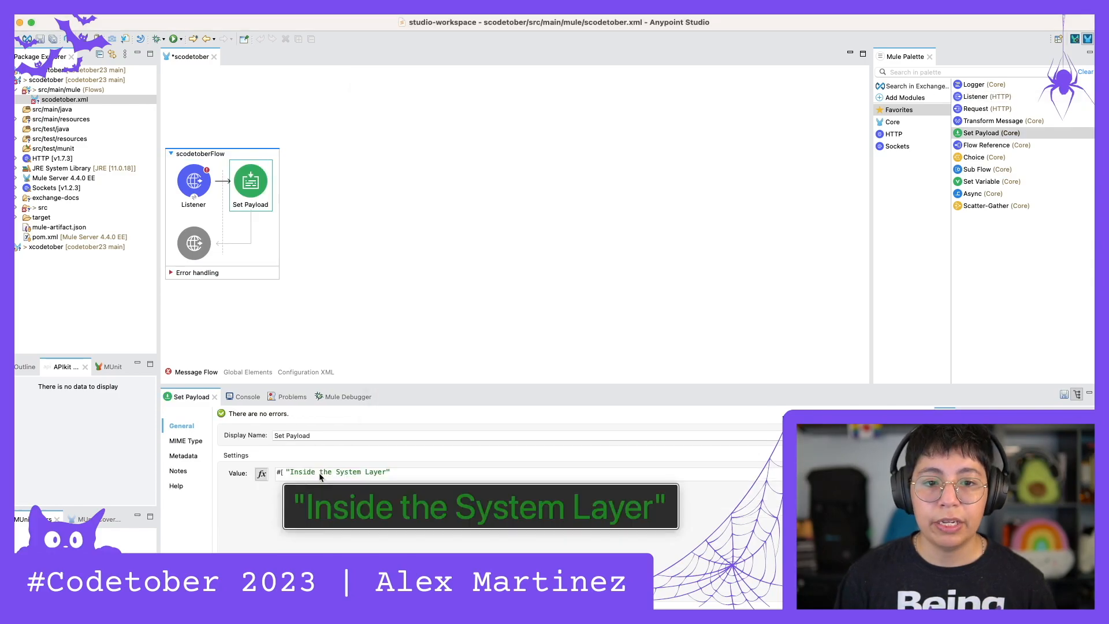
pyautogui.click(193, 179)
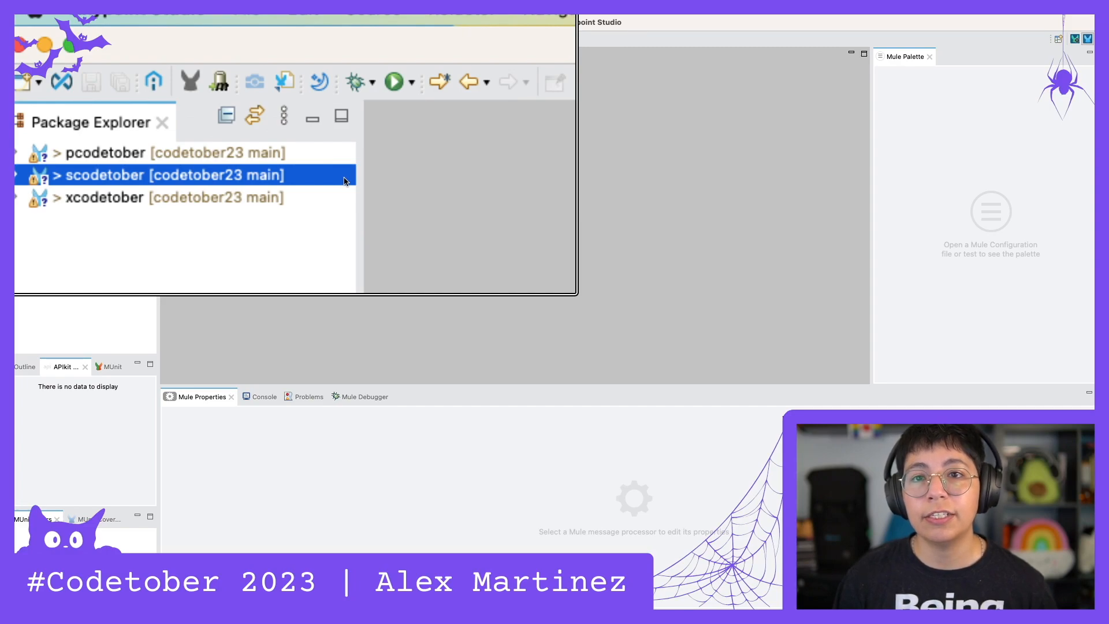
pyautogui.moveTo(141, 153)
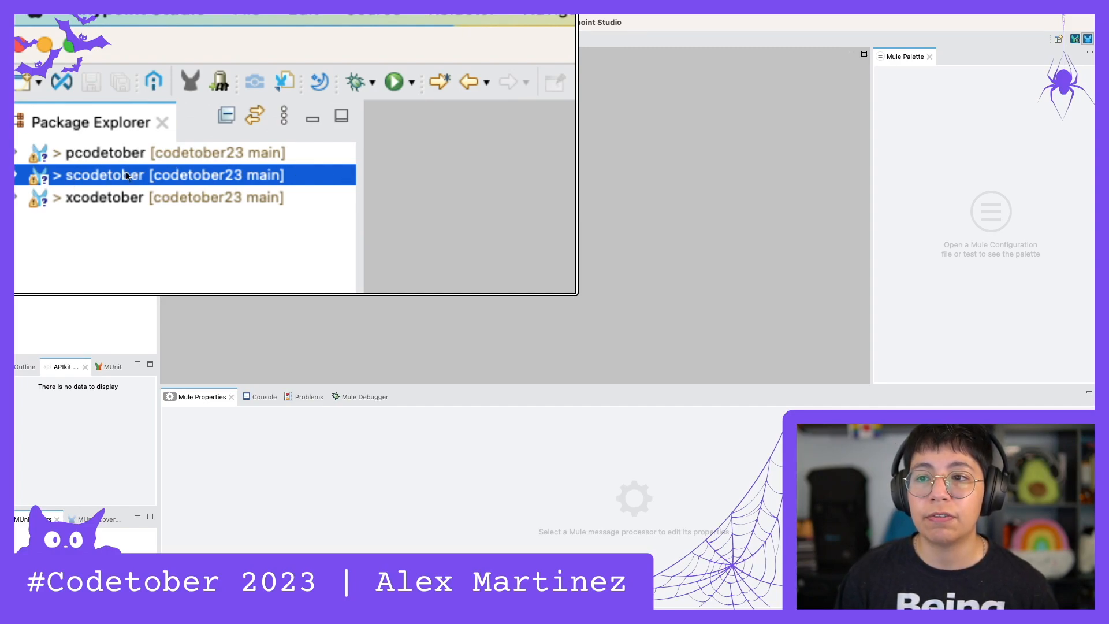
pyautogui.moveTo(135, 199)
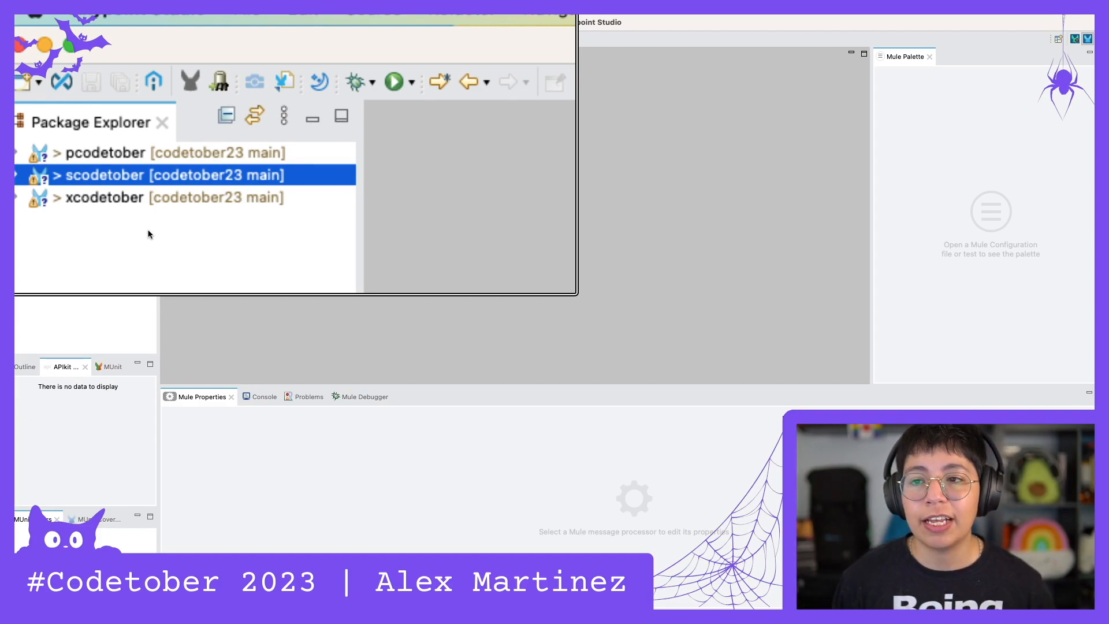
pyautogui.moveTo(67, 198)
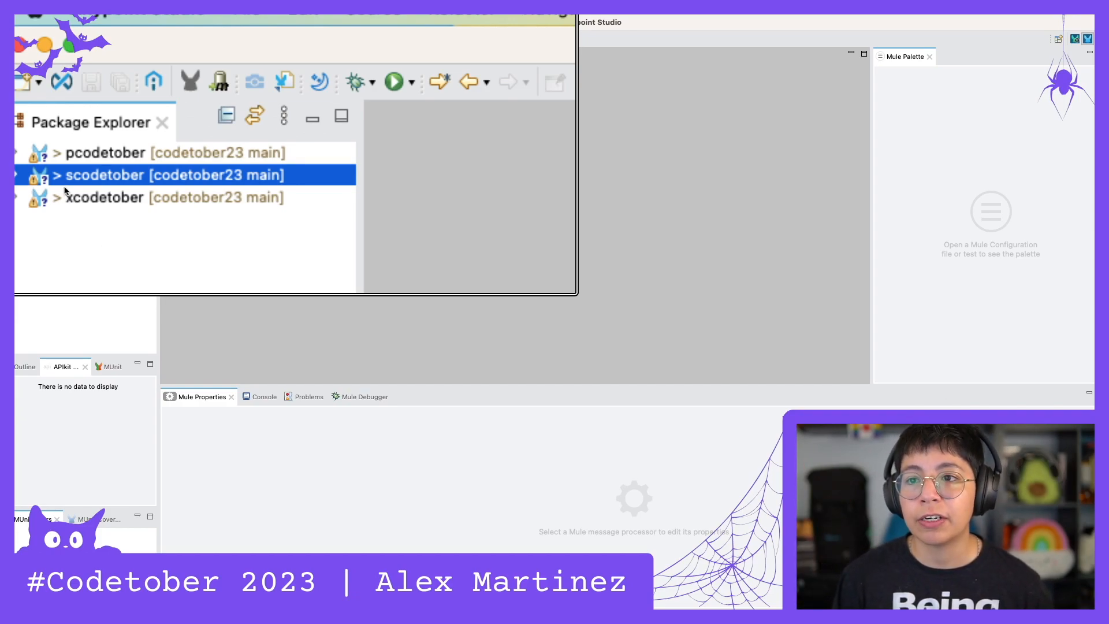
pyautogui.moveTo(68, 203)
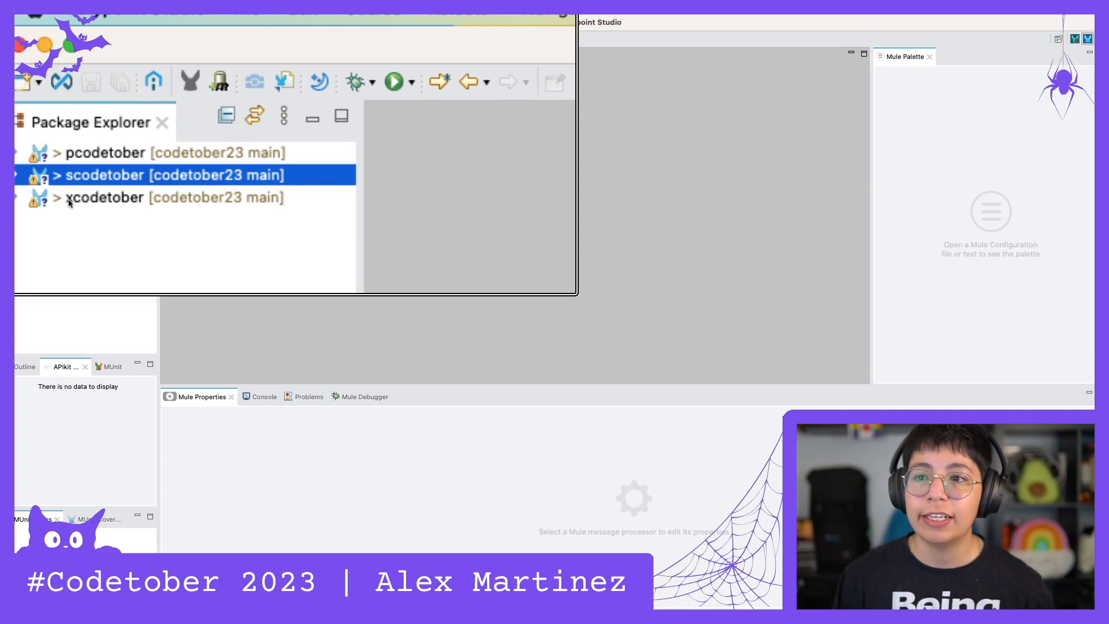
pyautogui.moveTo(39, 220)
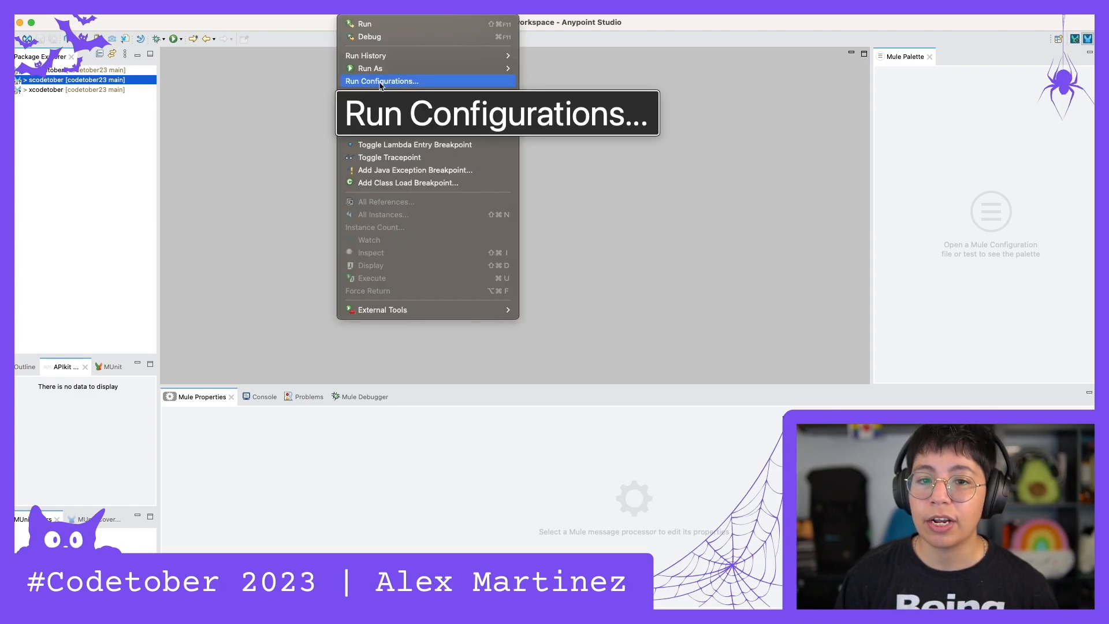
pyautogui.moveTo(386, 125)
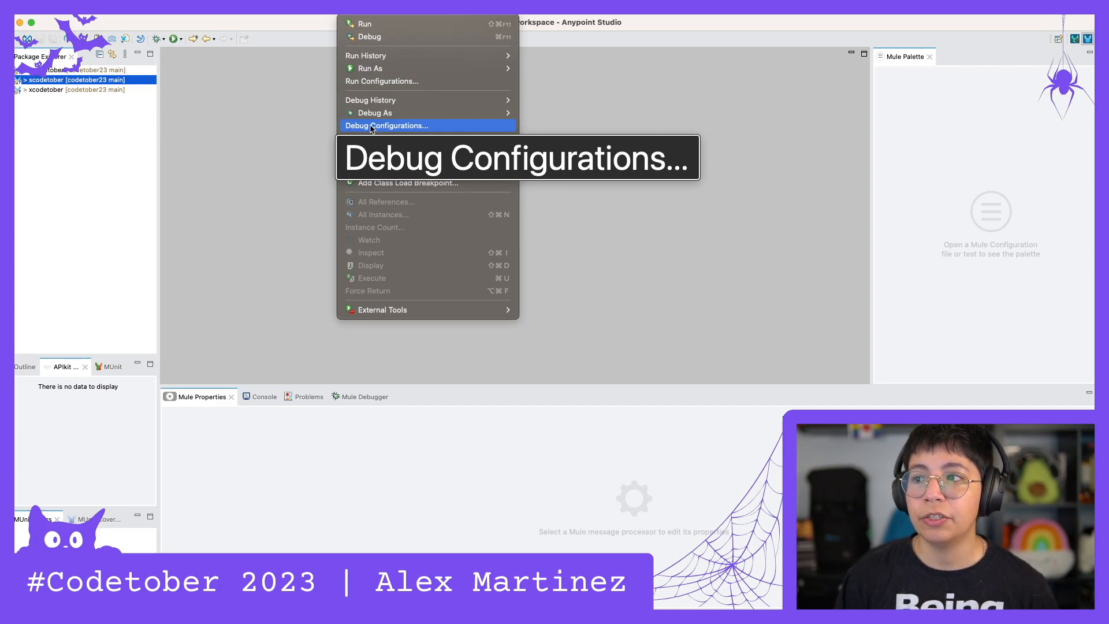
pyautogui.moveTo(382, 81)
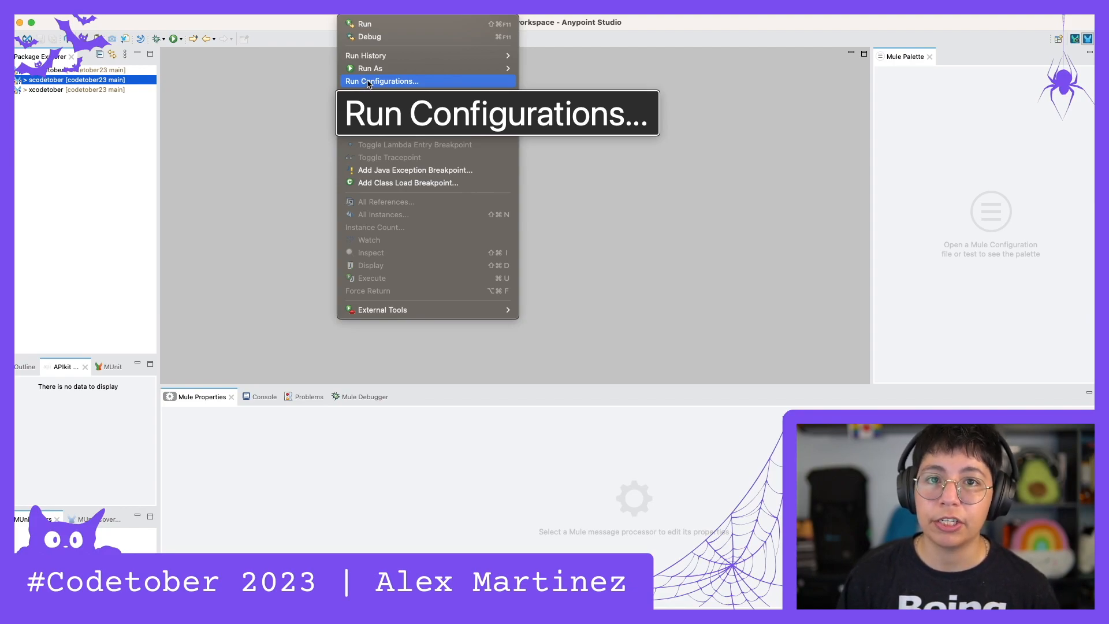
# In Run Configurations, add a new configuration under Mule Applications.
pyautogui.click(382, 80)
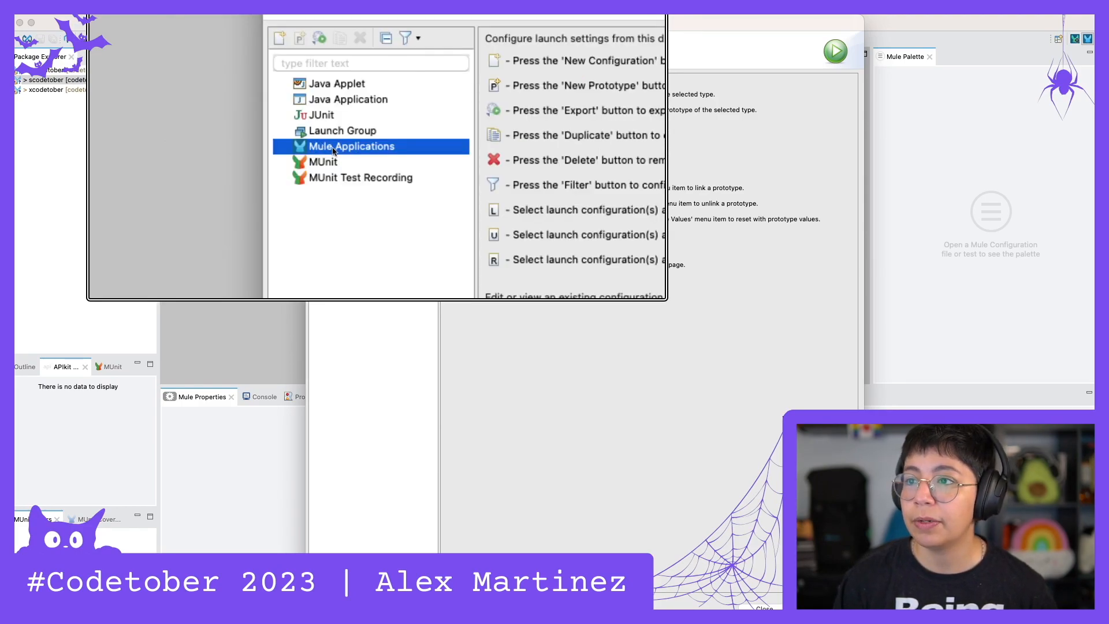
pyautogui.rightClick(351, 146)
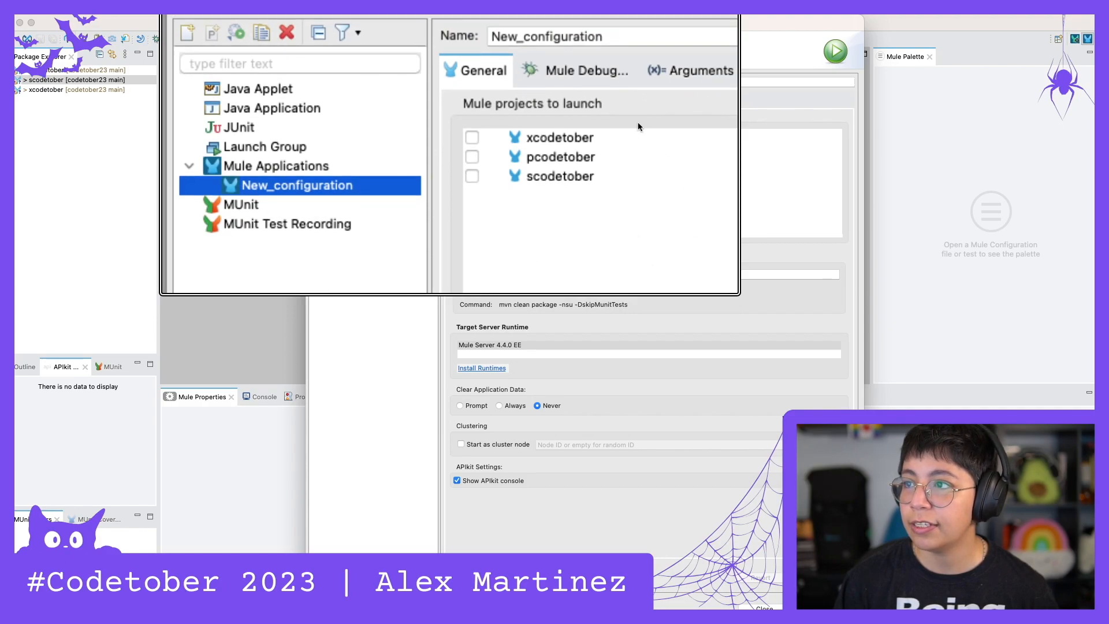
# Name the configuration codetober-suite and tick xcodetober and pcodetober to launch.
pyautogui.press('cmd+a')
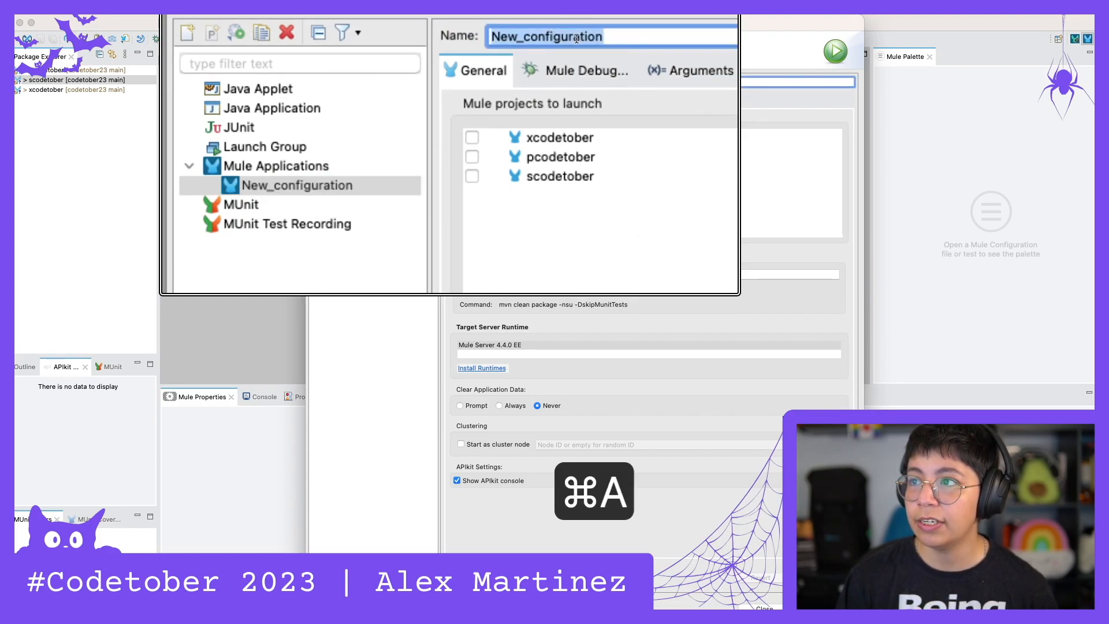
pyautogui.press('cmd+a')
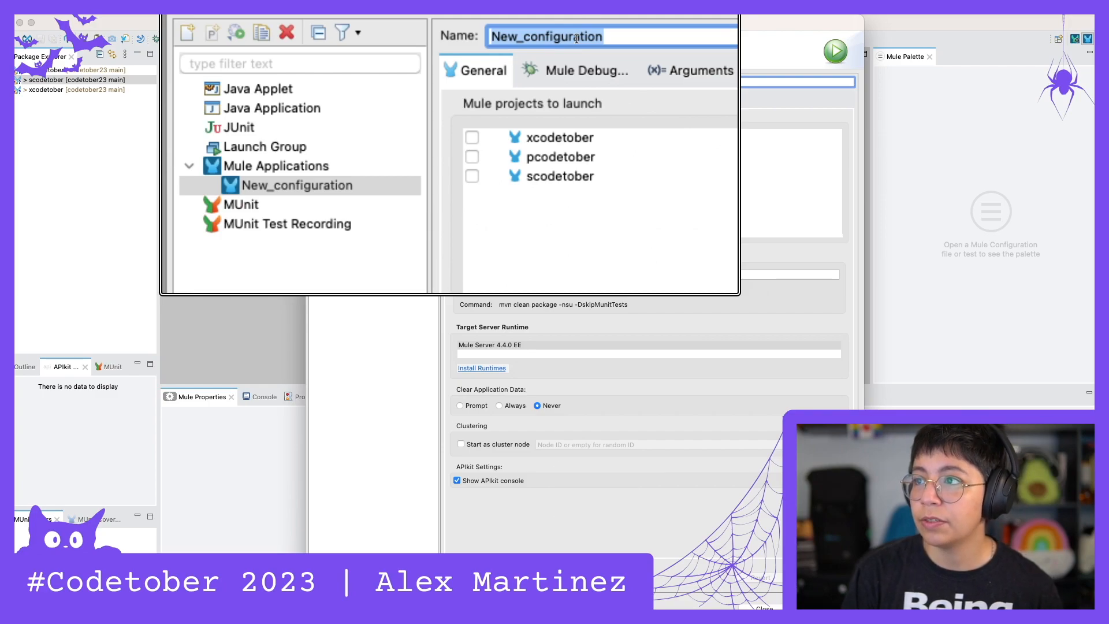
pyautogui.write('codetober-suite')
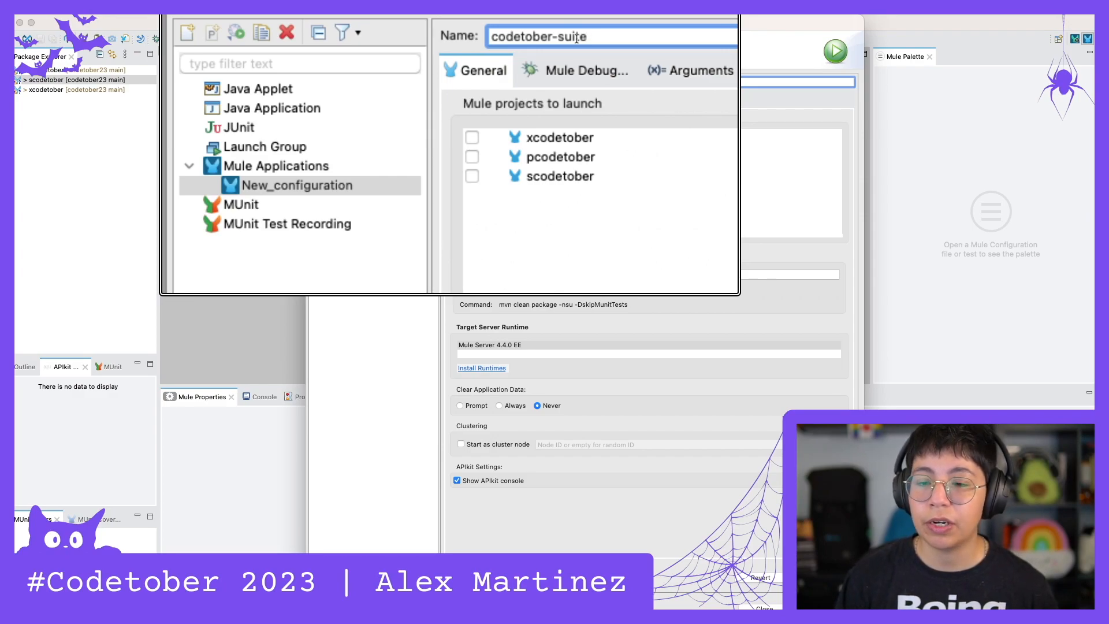
pyautogui.click(472, 138)
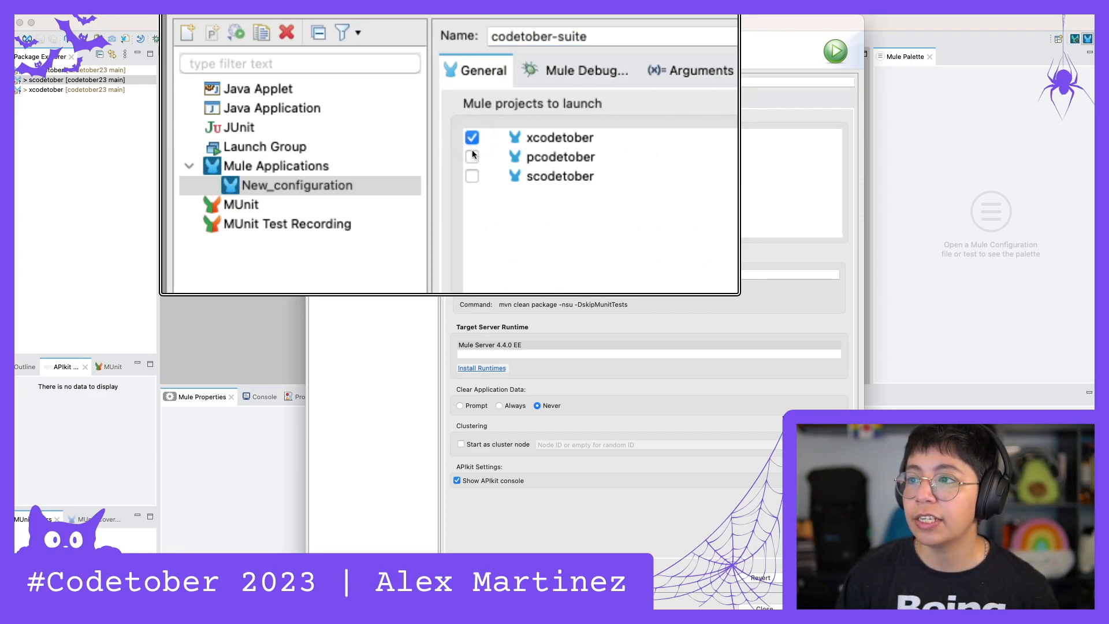
pyautogui.click(471, 175)
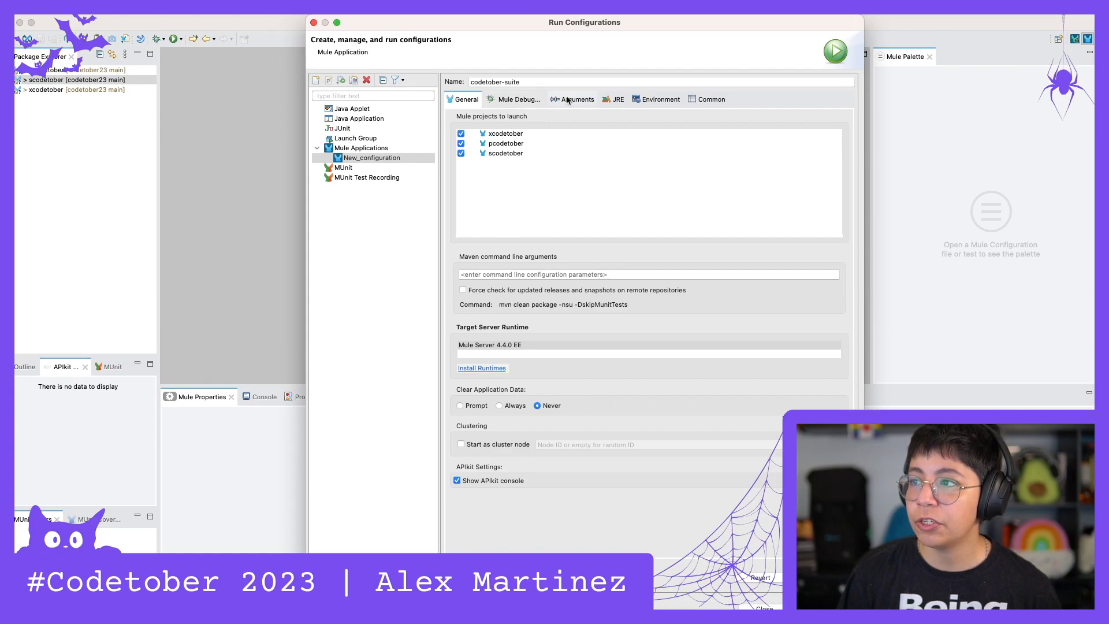
pyautogui.click(660, 100)
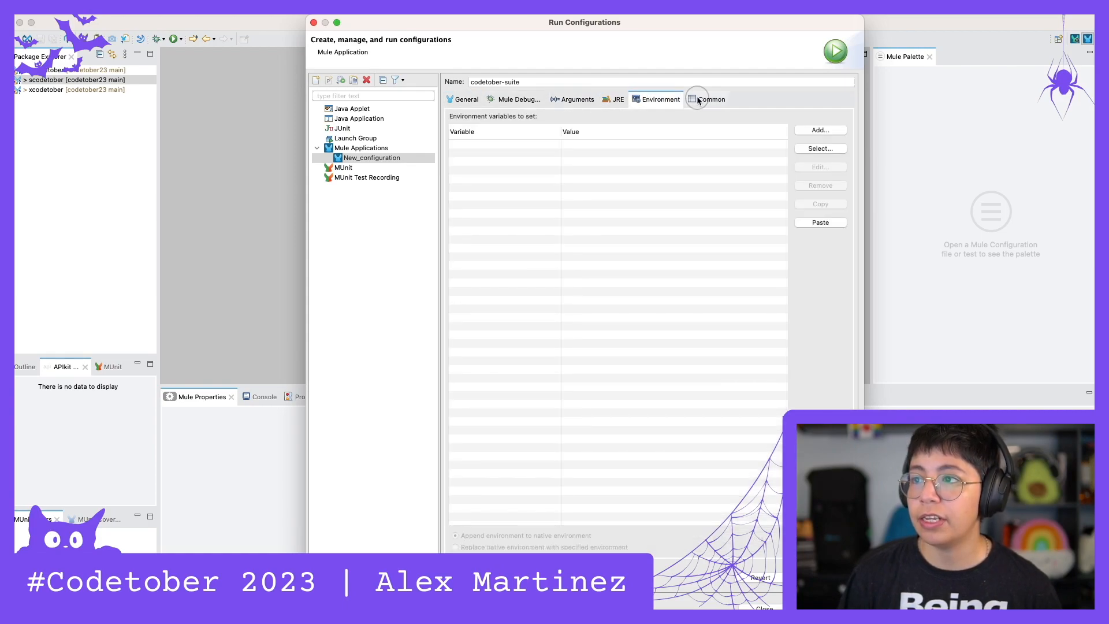
pyautogui.click(467, 99)
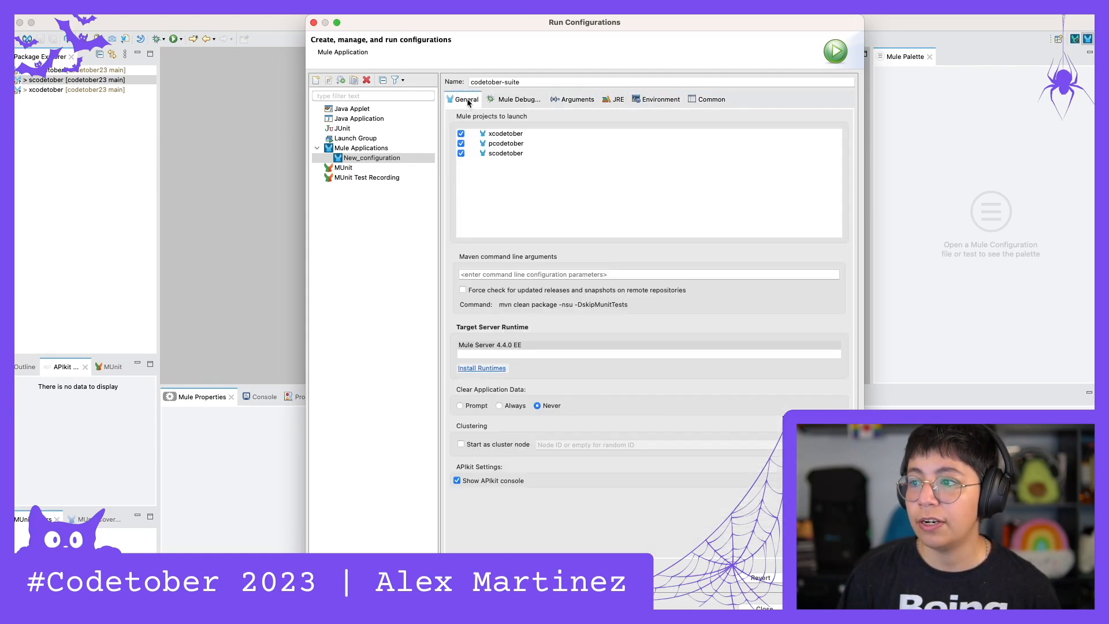
pyautogui.moveTo(660, 99)
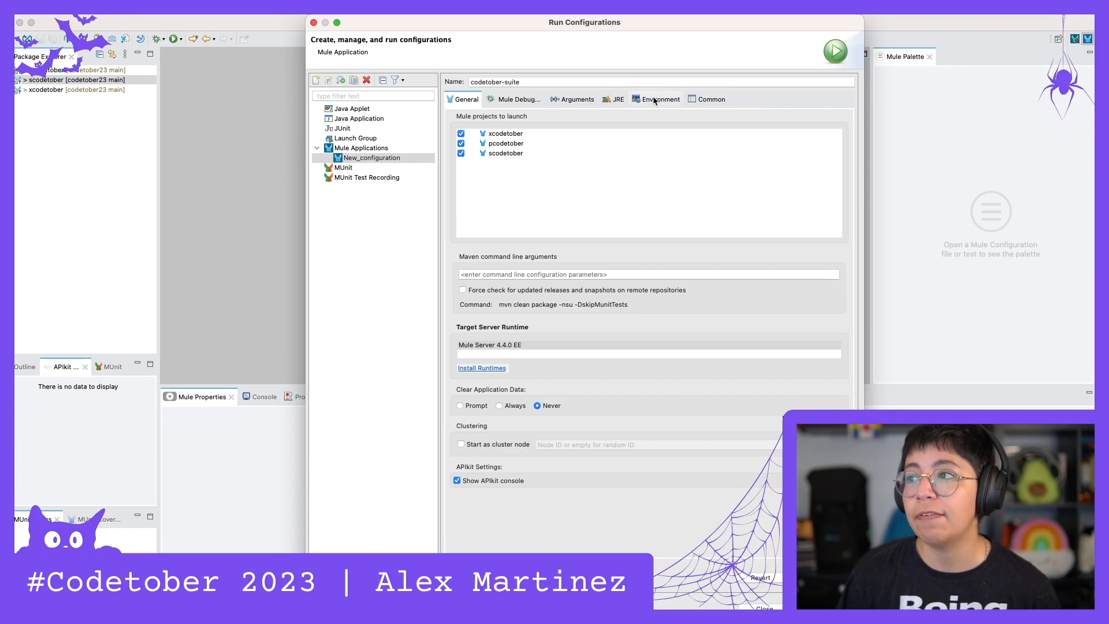
pyautogui.click(660, 99)
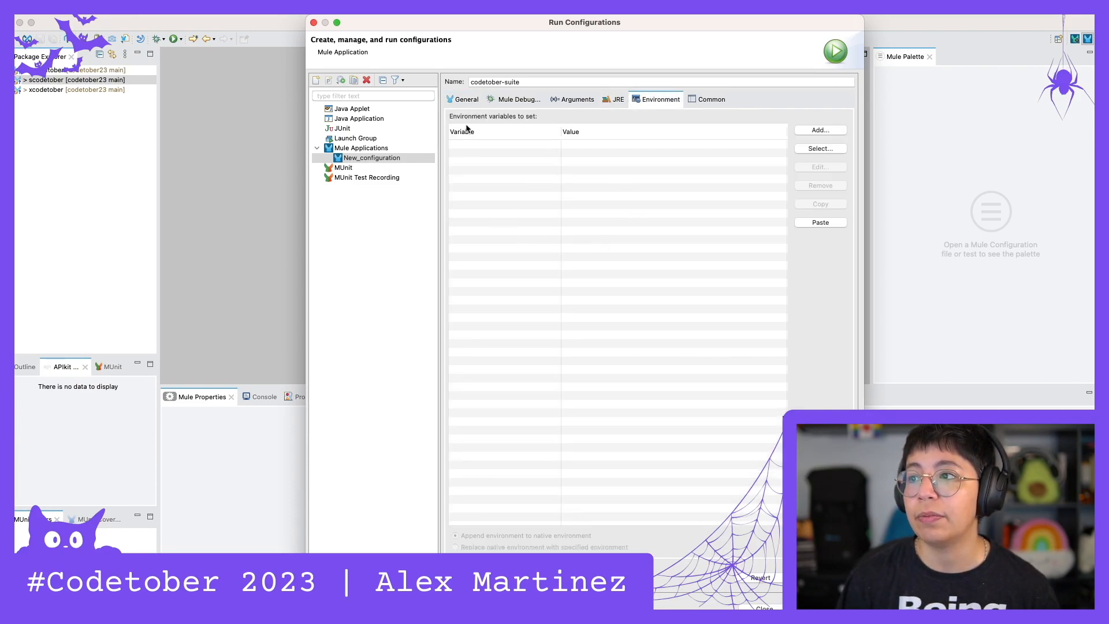
pyautogui.click(466, 100)
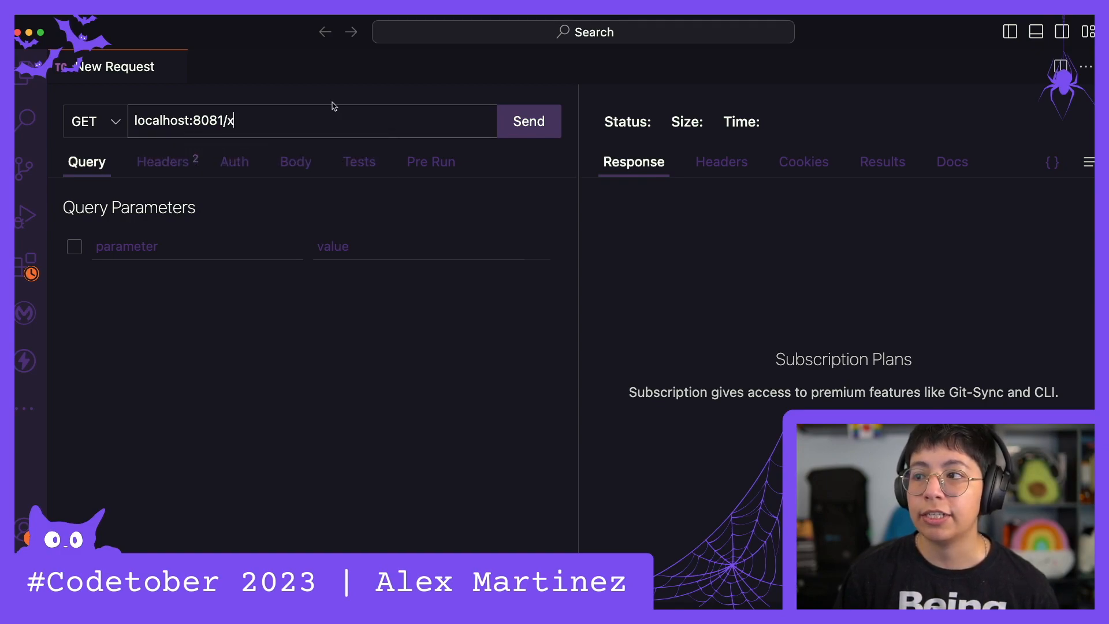
# Send GET requests to localhost:8081/x and localhost:8081, getting "Inside the Experience Layer".
pyautogui.click(528, 122)
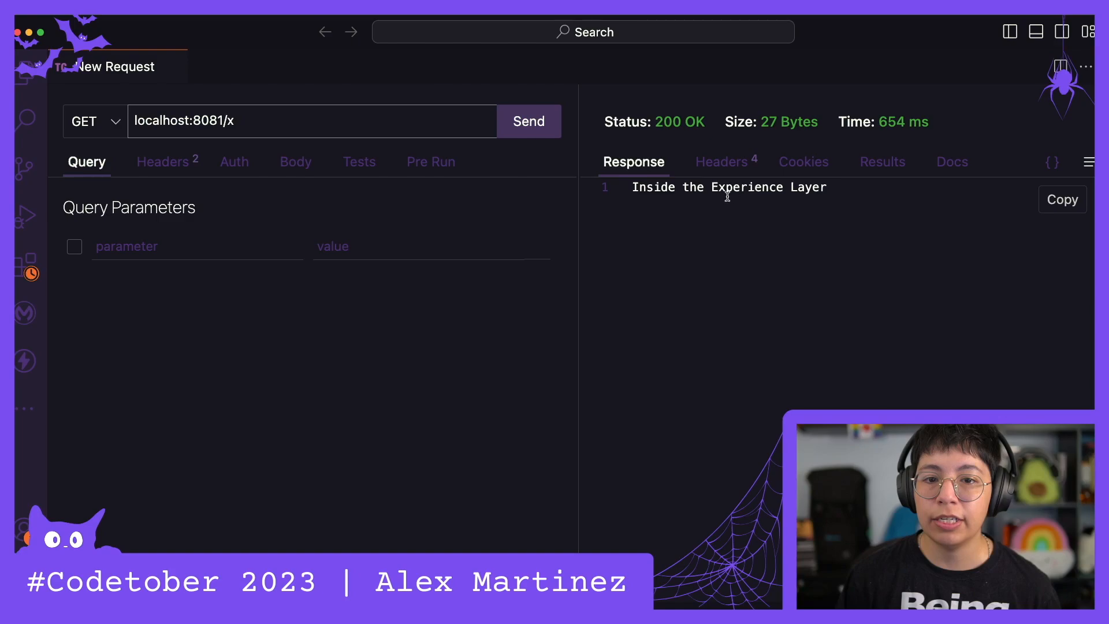
pyautogui.press('cmd')
pyautogui.write('p')
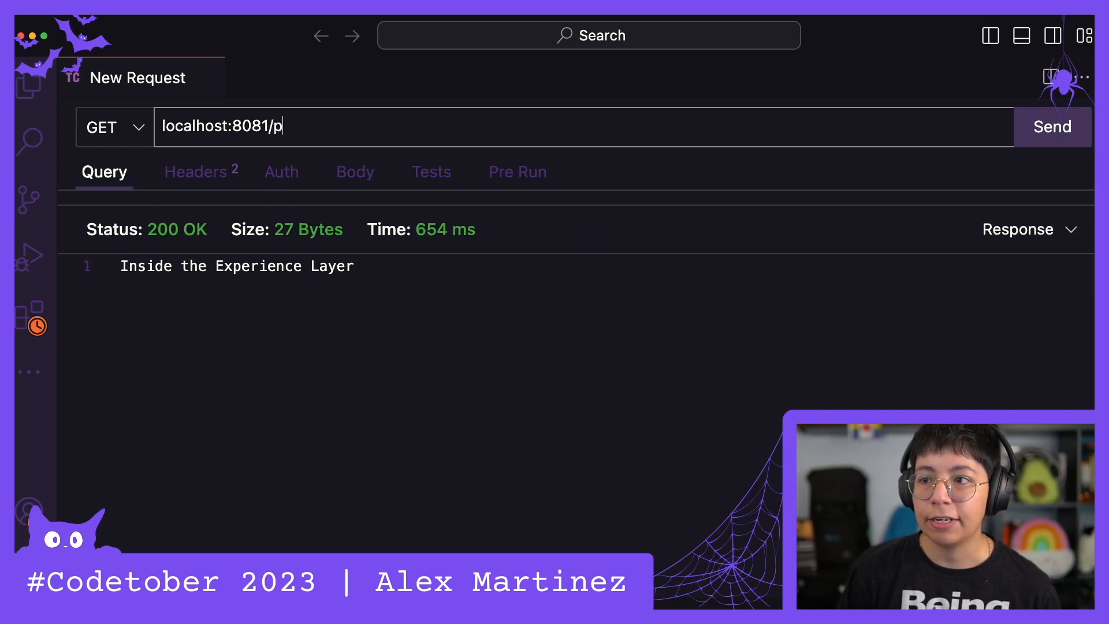
pyautogui.click(1051, 127)
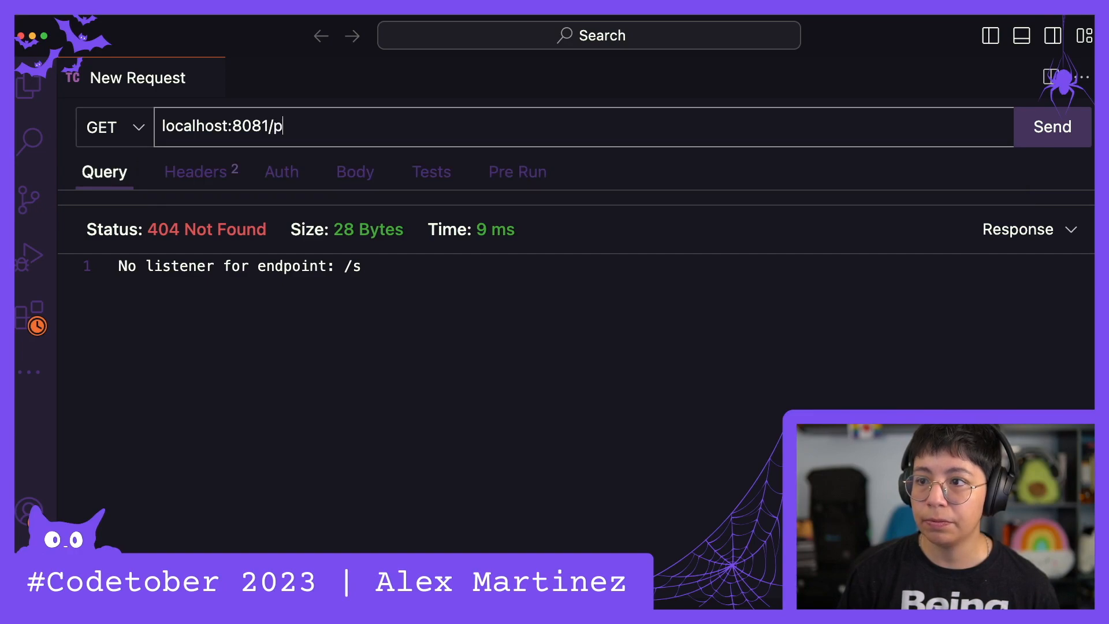
# Repeat the GET request on ports 8082 and 8083, getting "Inside the Process Layer" from 8082.
pyautogui.press('Backspace')
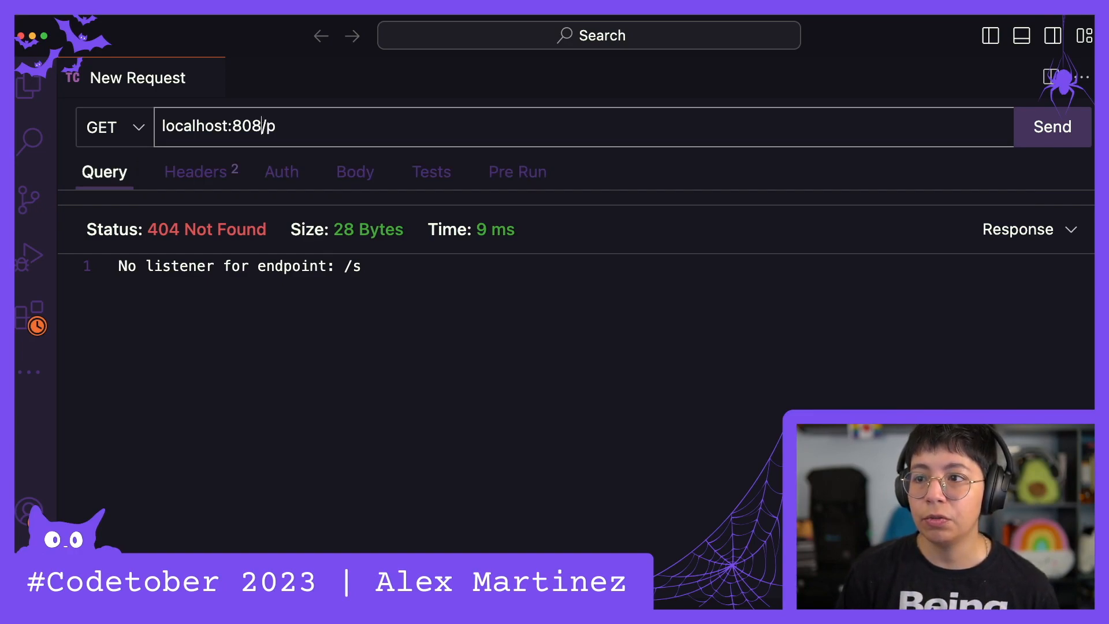
pyautogui.press('Enter')
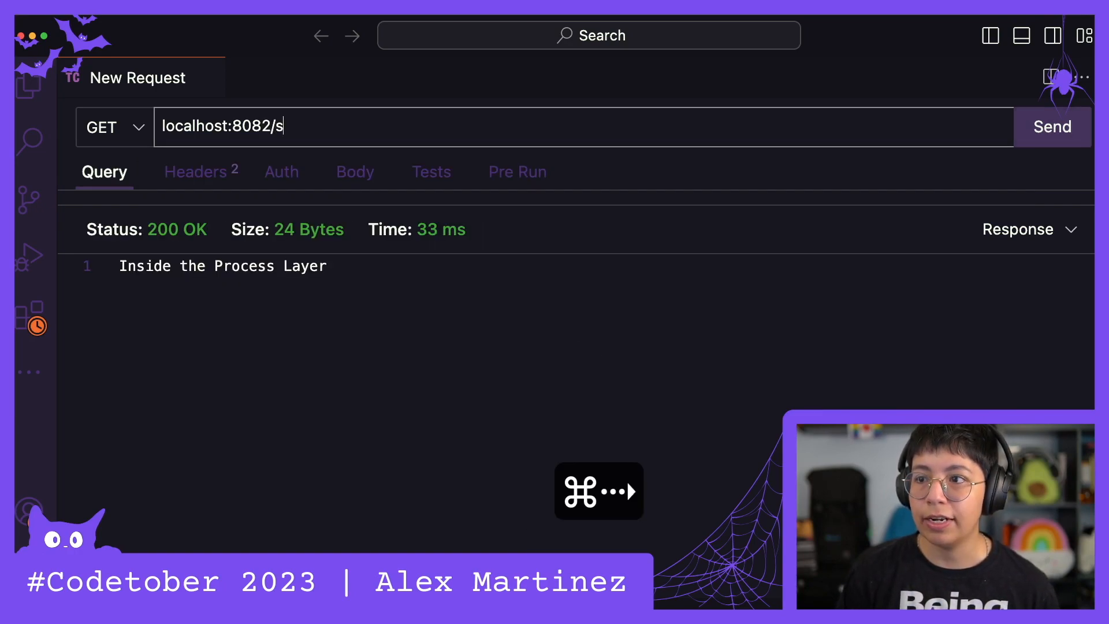
pyautogui.press('Backspace')
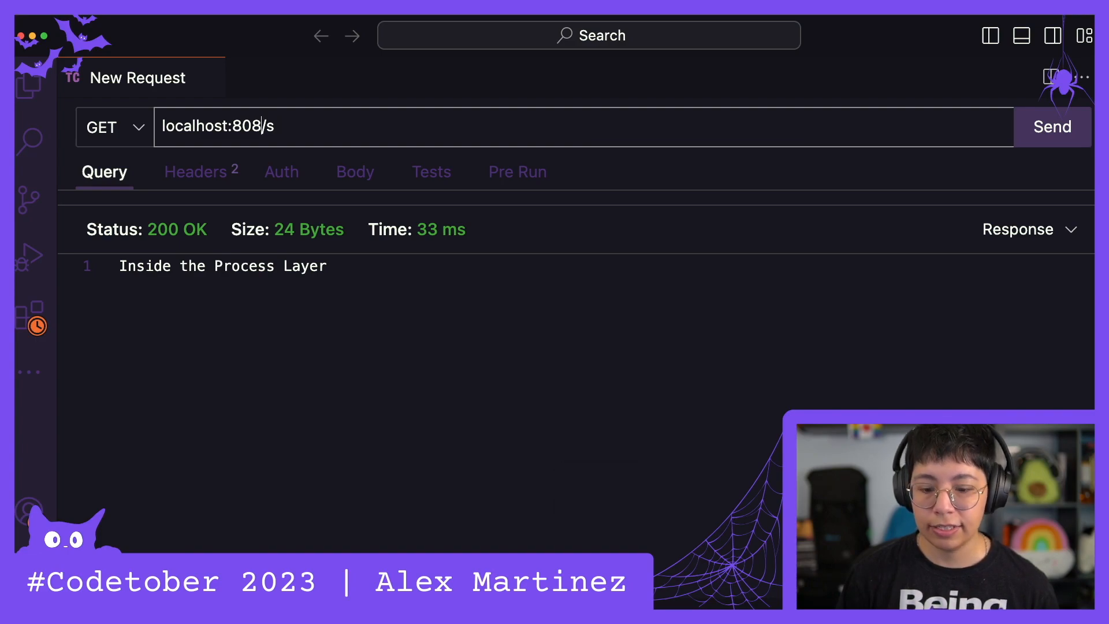
pyautogui.write('3')
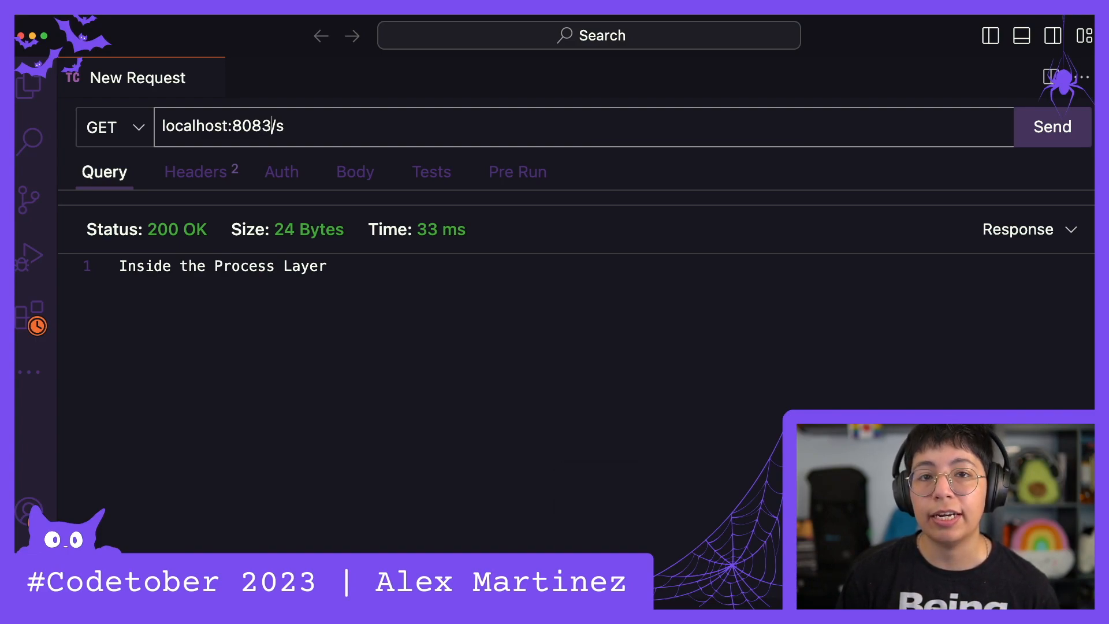
pyautogui.click(1052, 127)
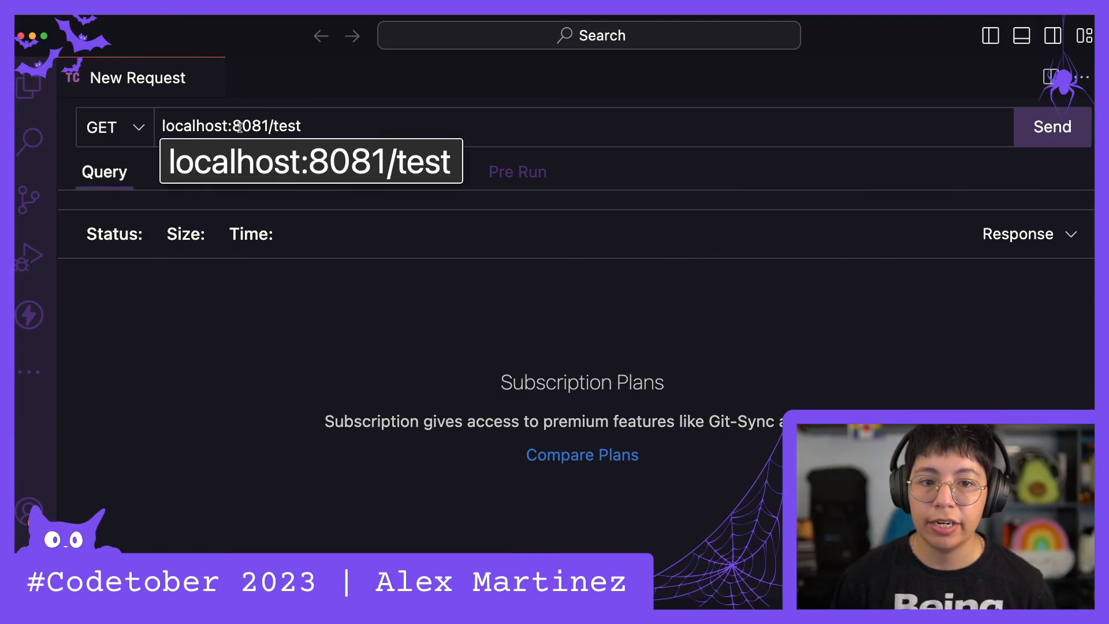
# Send GET localhost:/test to ports 8081, 8082 and 8083, confirming Experience and Process layer responses.
pyautogui.click(1053, 127)
pyautogui.write('2')
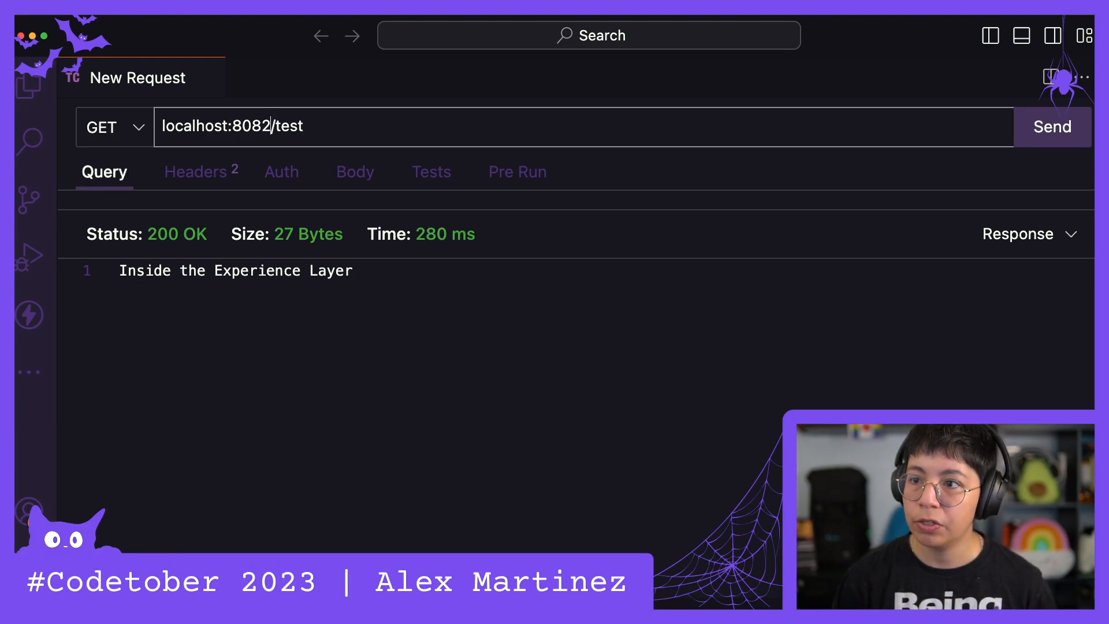
pyautogui.click(1051, 127)
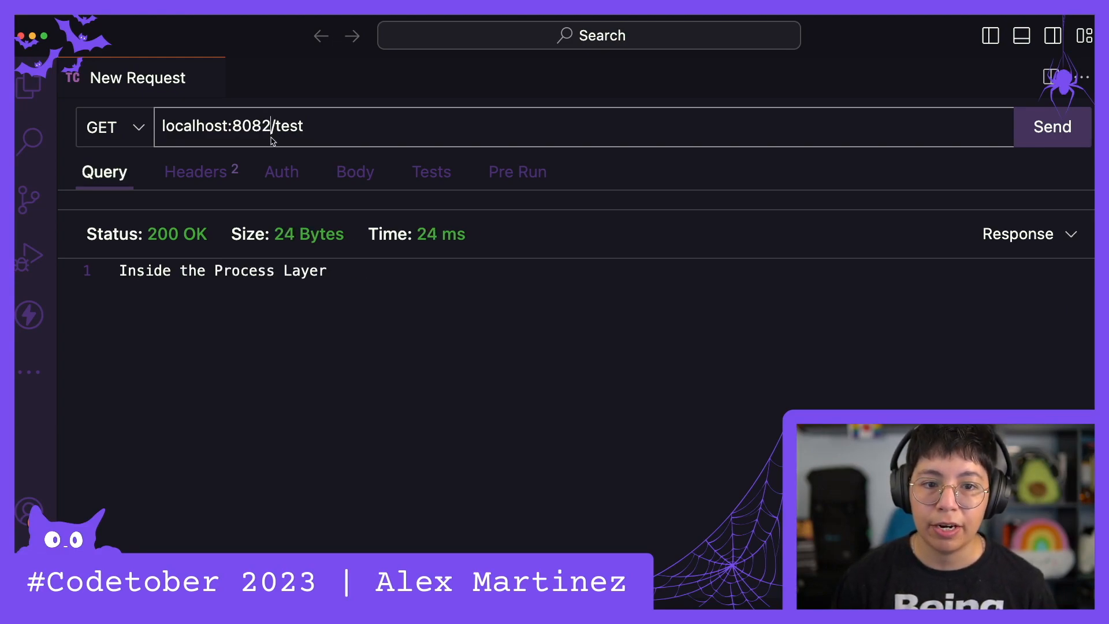
pyautogui.press('Backspace')
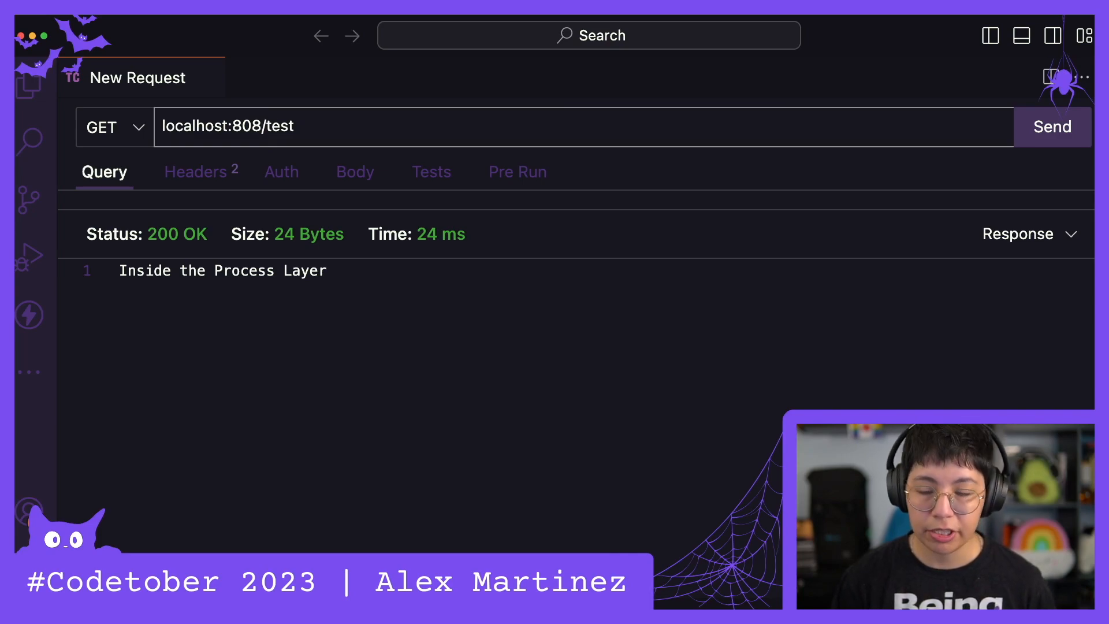
pyautogui.click(1052, 127)
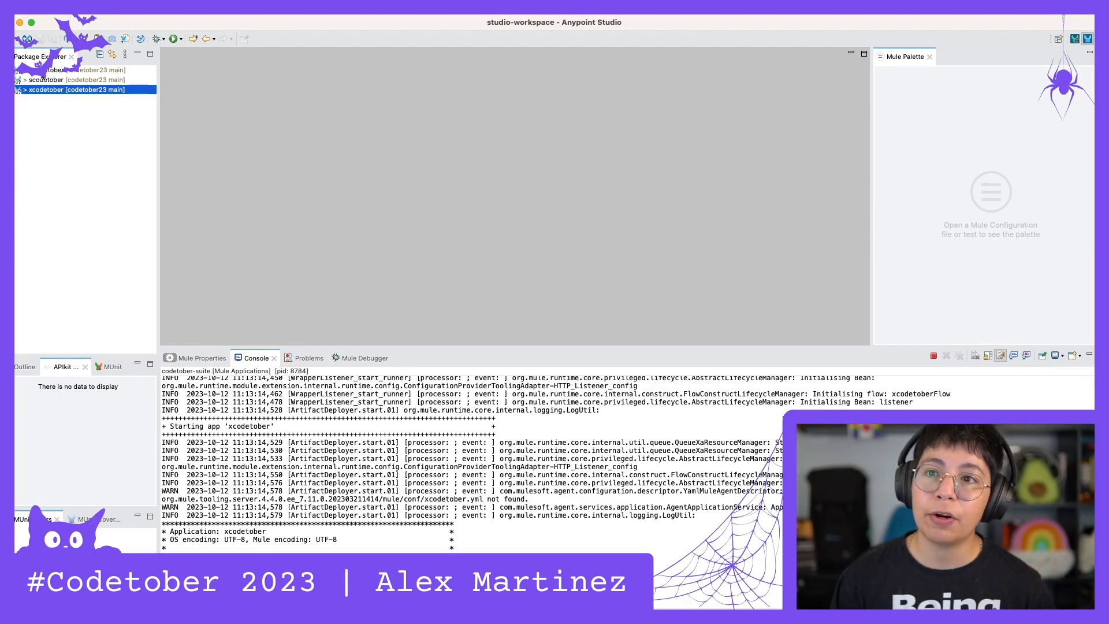
pyautogui.moveTo(86, 118)
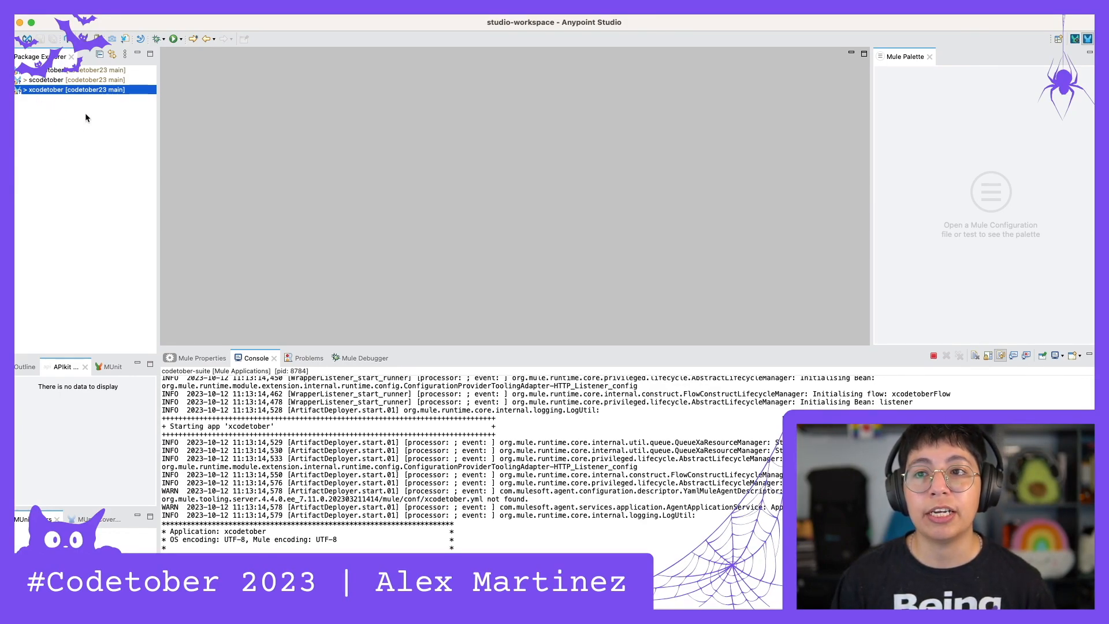
pyautogui.moveTo(91, 134)
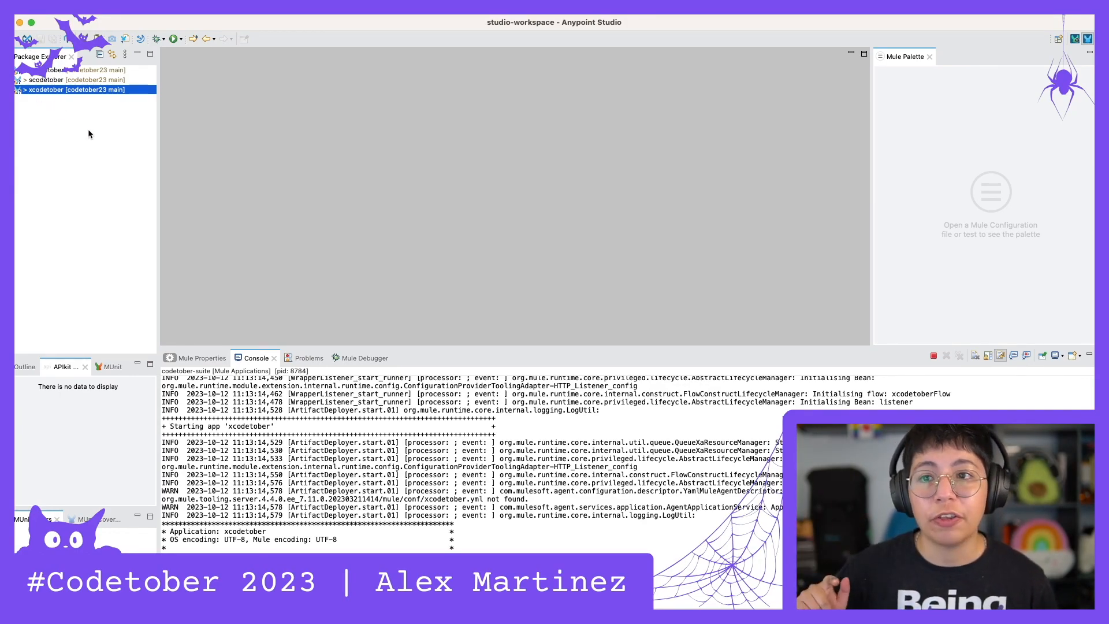